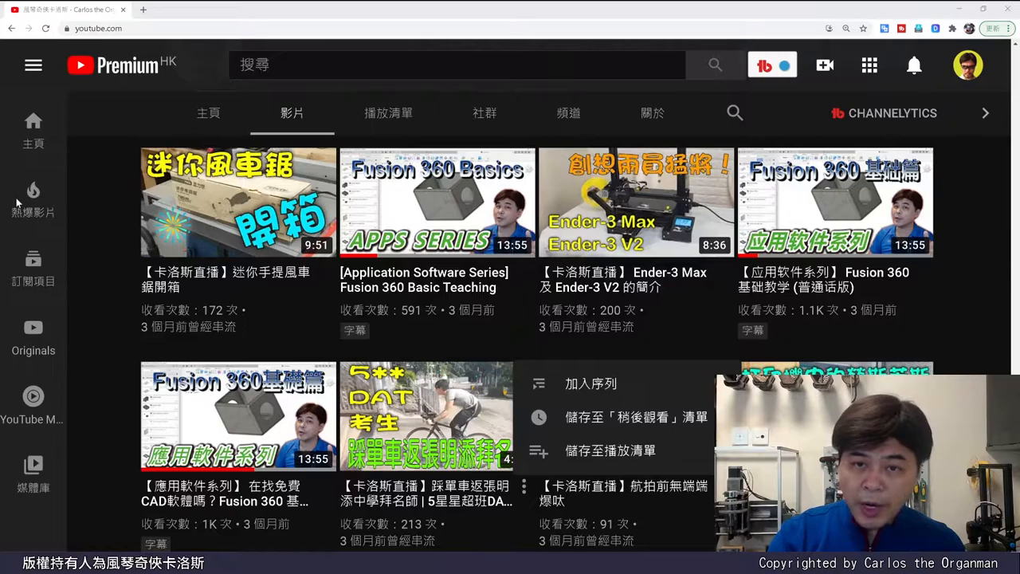
mouse_move(34, 335)
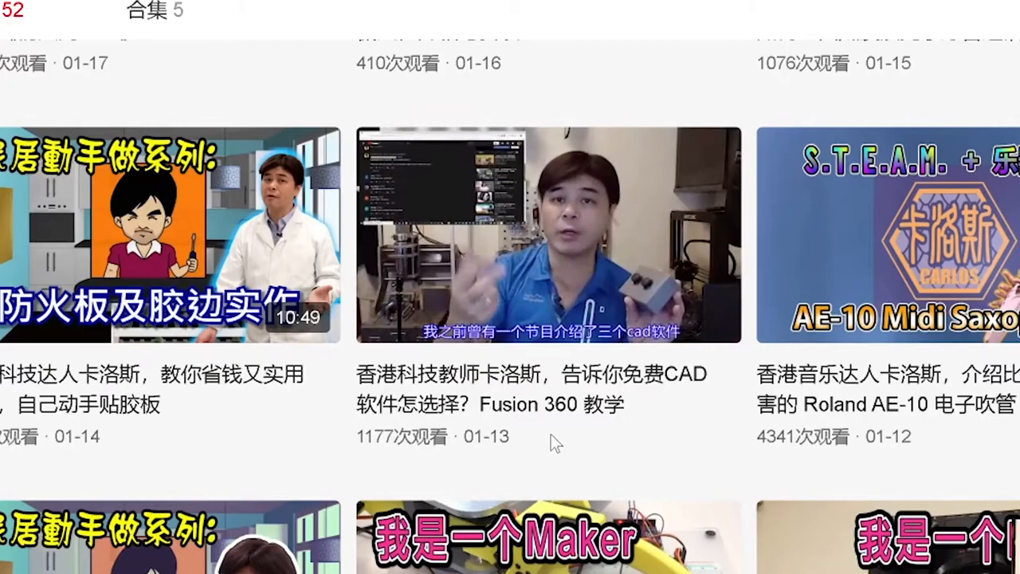
Open the channel's 10000 訂閱 celebration video and like it
left_click(548, 232)
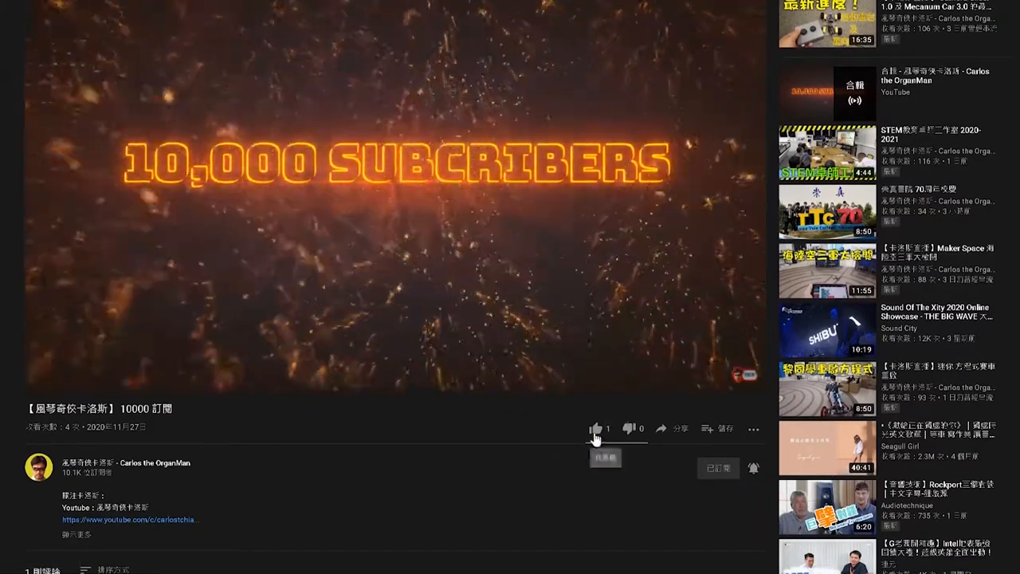
left_click(594, 428)
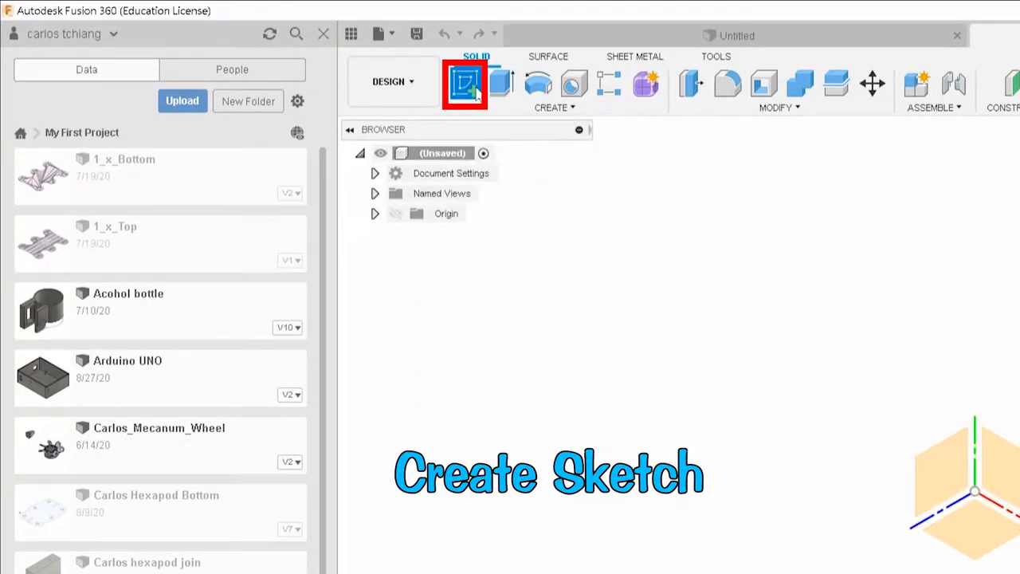
Sketch a rectangle on a plane and extrude it into a solid box
left_click(465, 83)
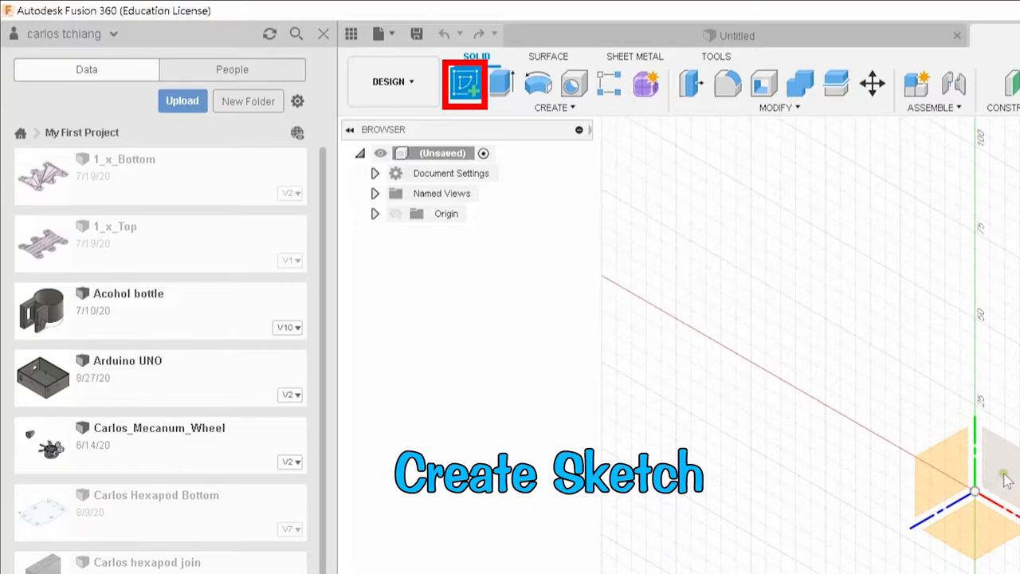
left_click(465, 83)
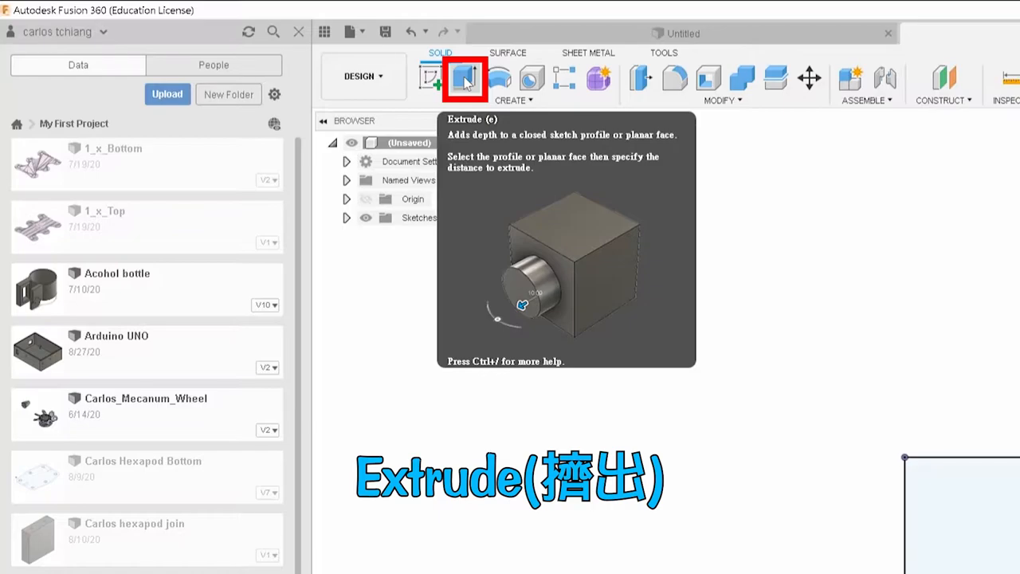
left_click(423, 87)
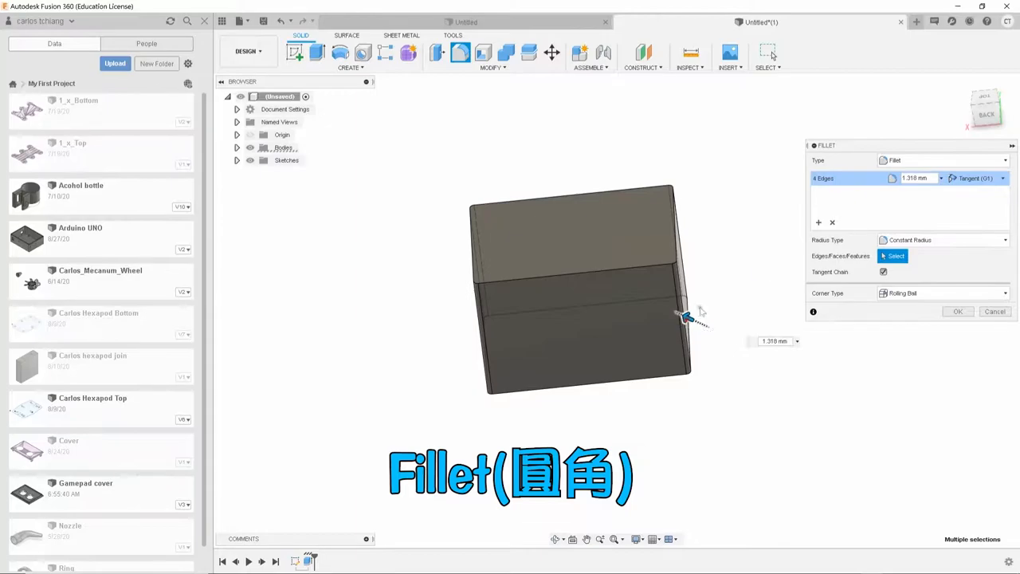
Chamfer the box's top edge and shell out its top face
left_click(491, 60)
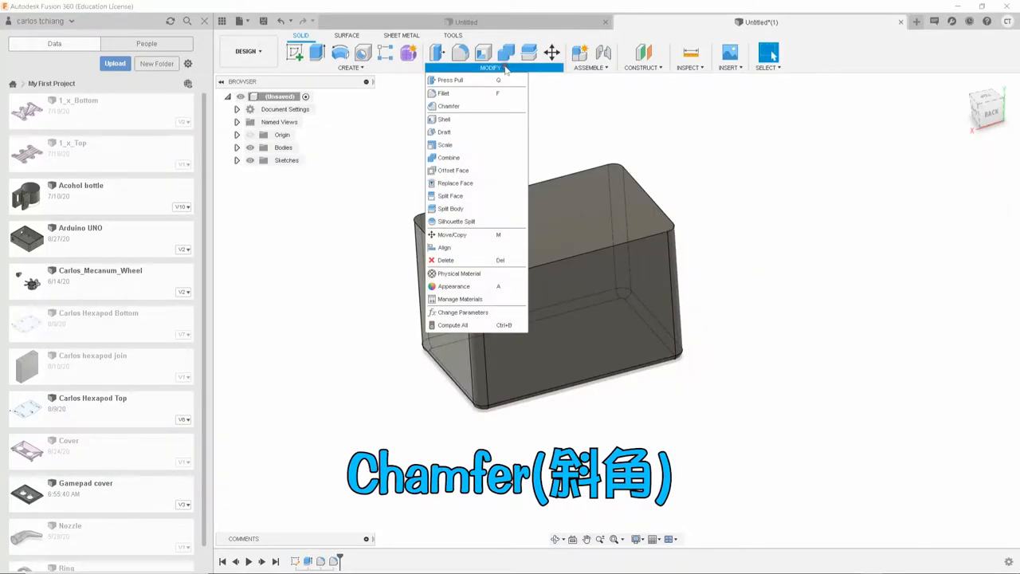
mouse_move(409, 127)
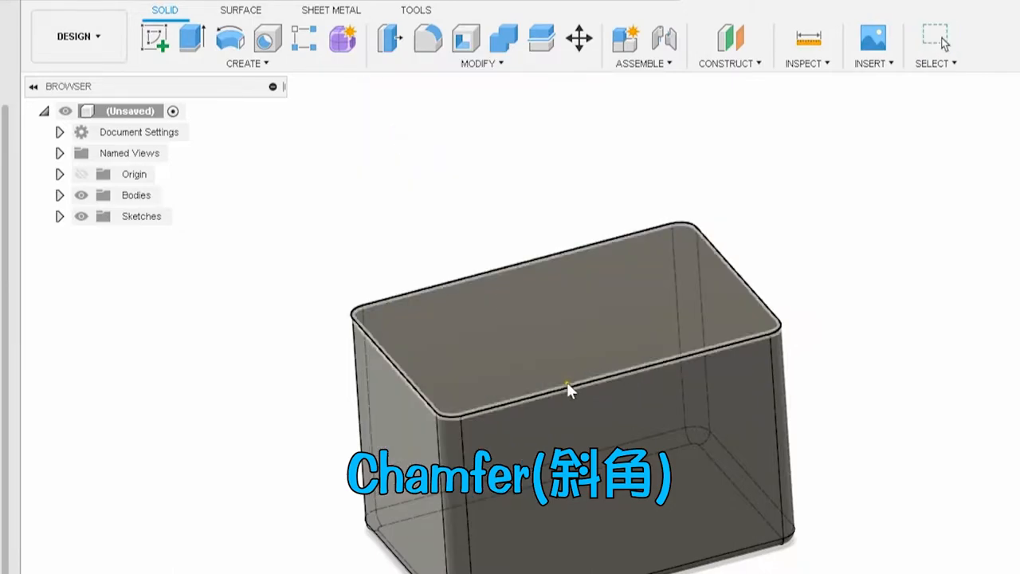
left_click(567, 385)
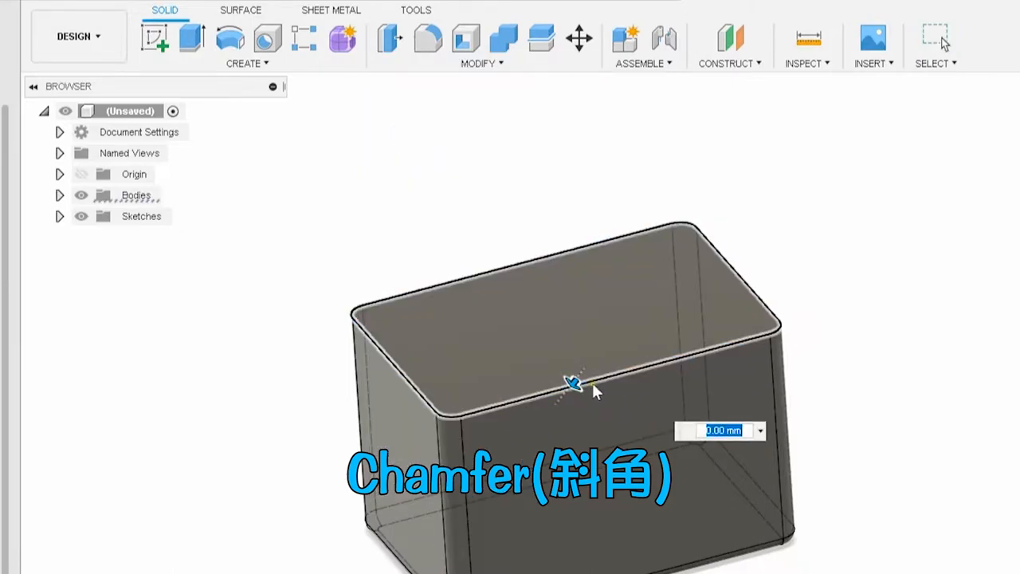
left_click_drag(571, 382, 590, 402)
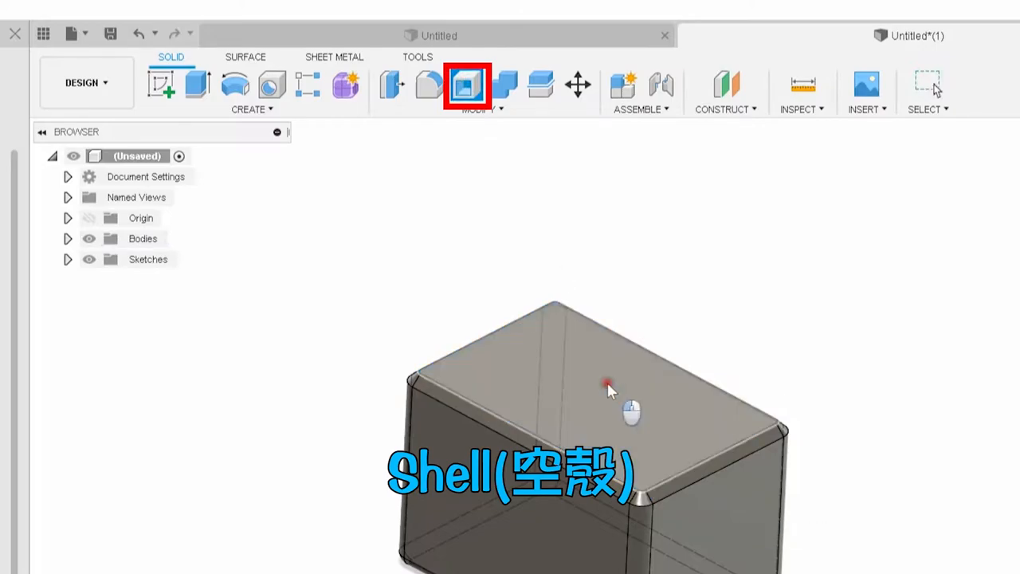
left_click(466, 85)
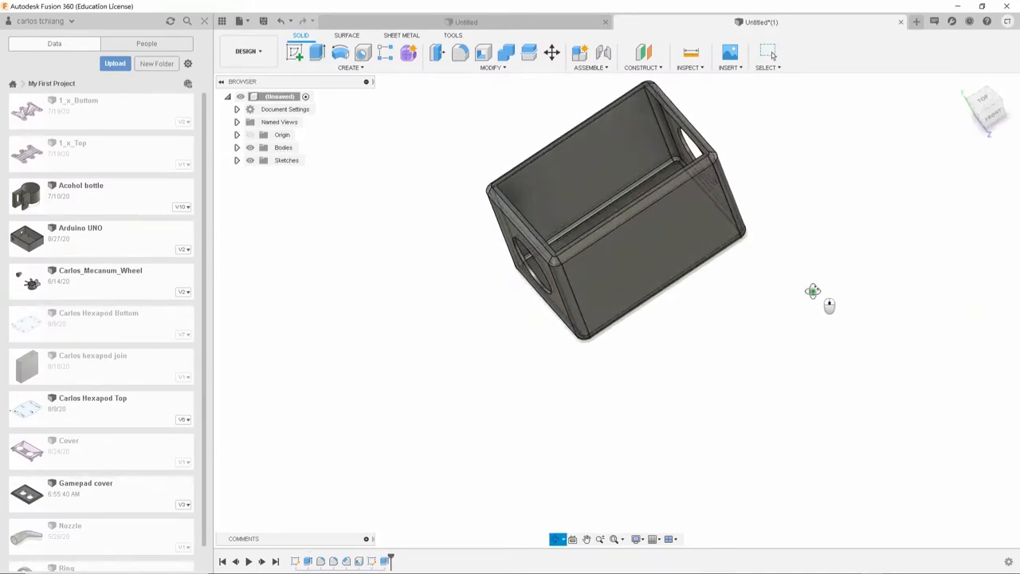
left_click_drag(813, 291, 717, 255)
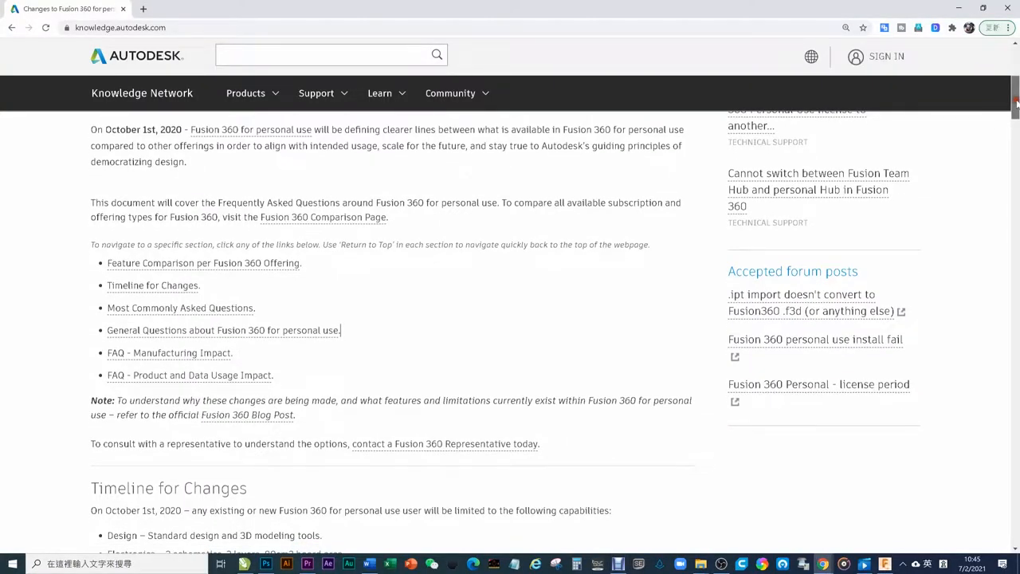
Scroll the personal-use FAQ page down to Most Commonly Asked Questions
scroll("down", 3)
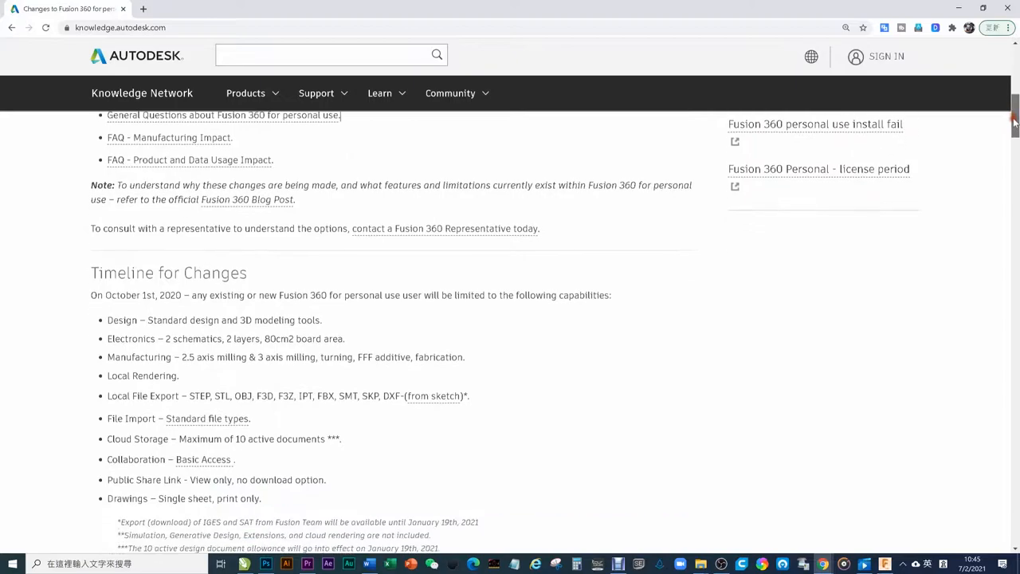
scroll("down", 3)
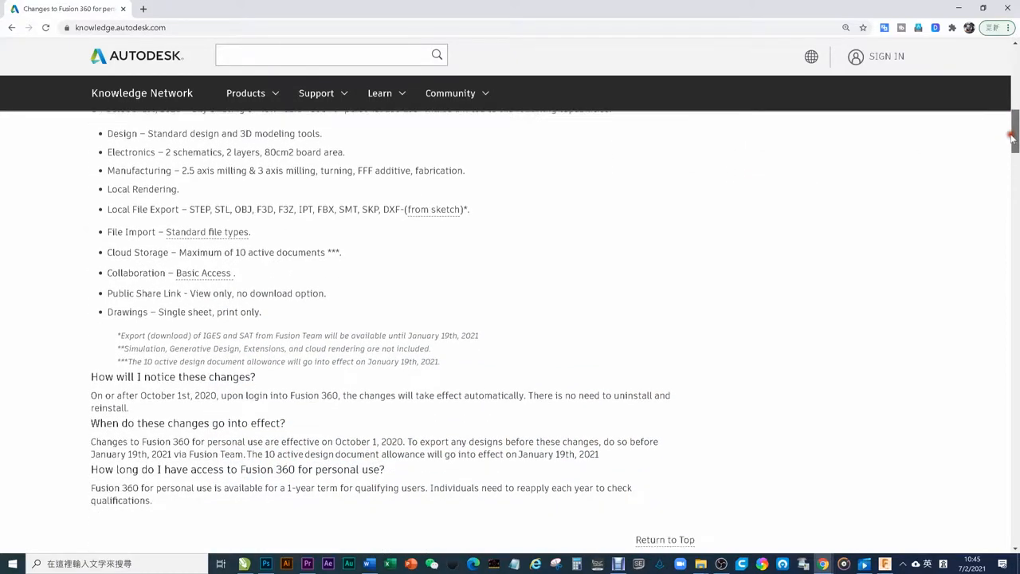
scroll("down", 3)
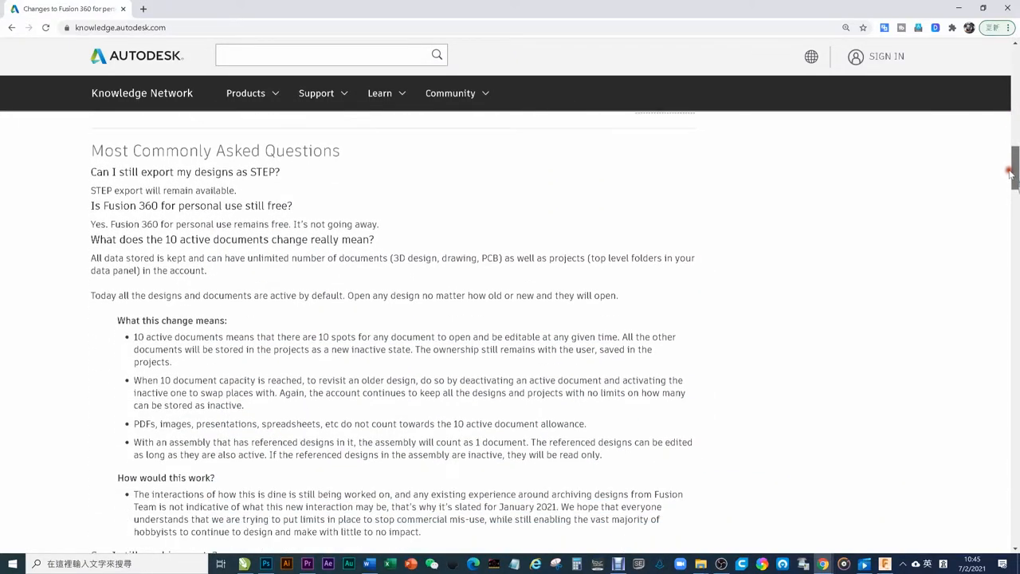
scroll("down", 3)
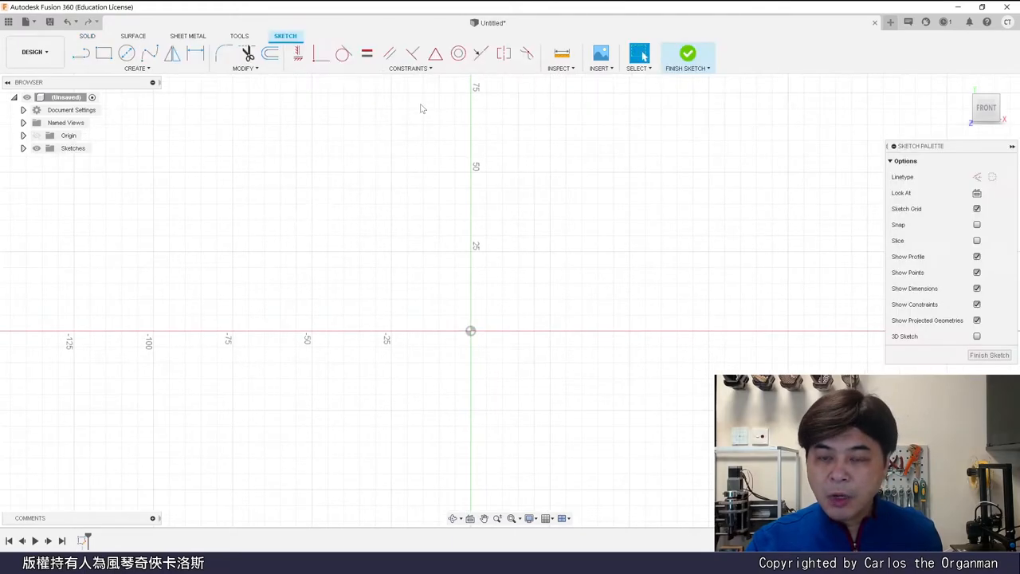
mouse_move(400, 223)
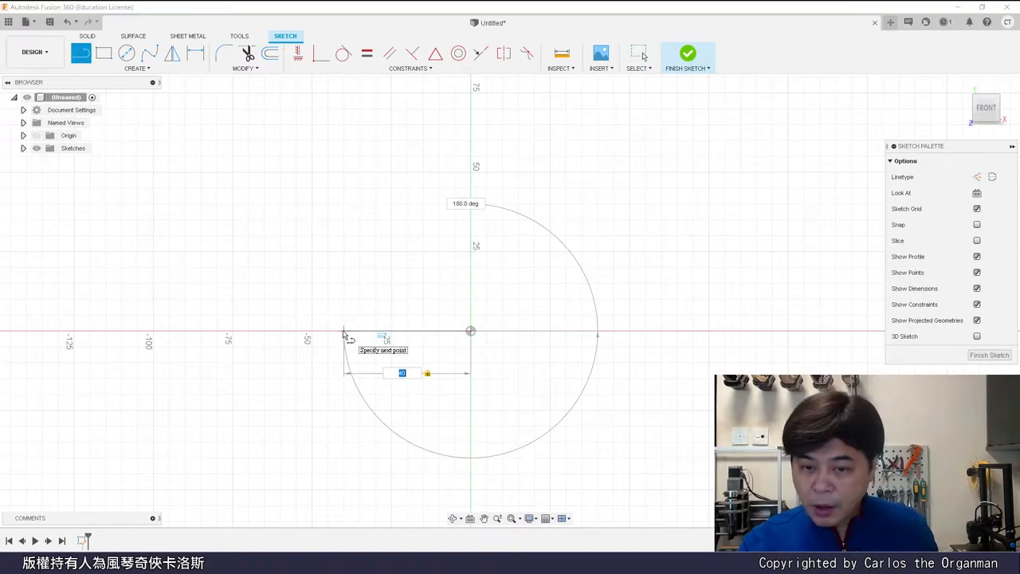
Dimension the glass profile's base to 35 mm
type("35.00")
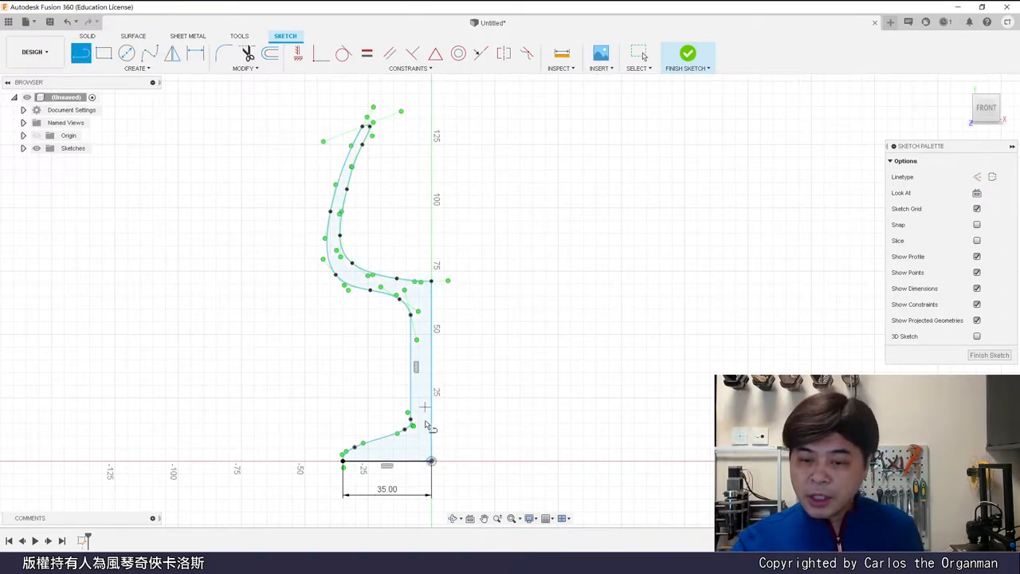
mouse_move(687, 56)
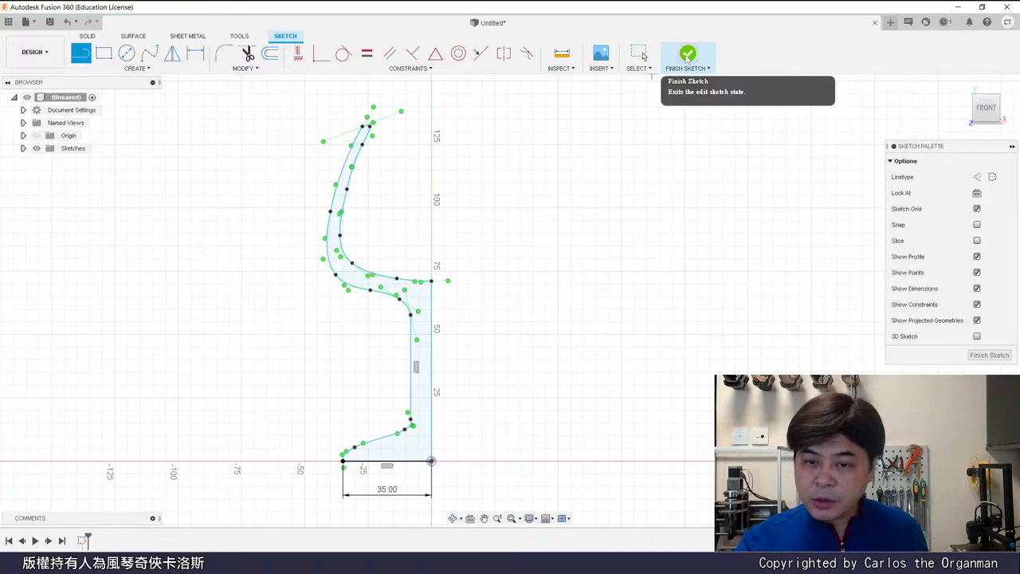
Finish the profile sketch and revolve it 360 degrees into a wine glass
left_click(687, 56)
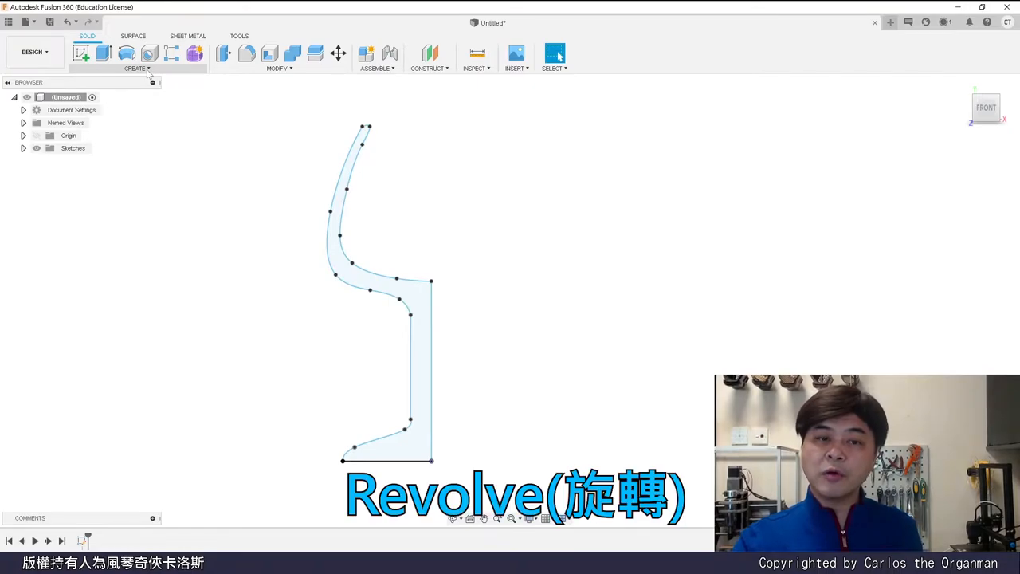
left_click(136, 67)
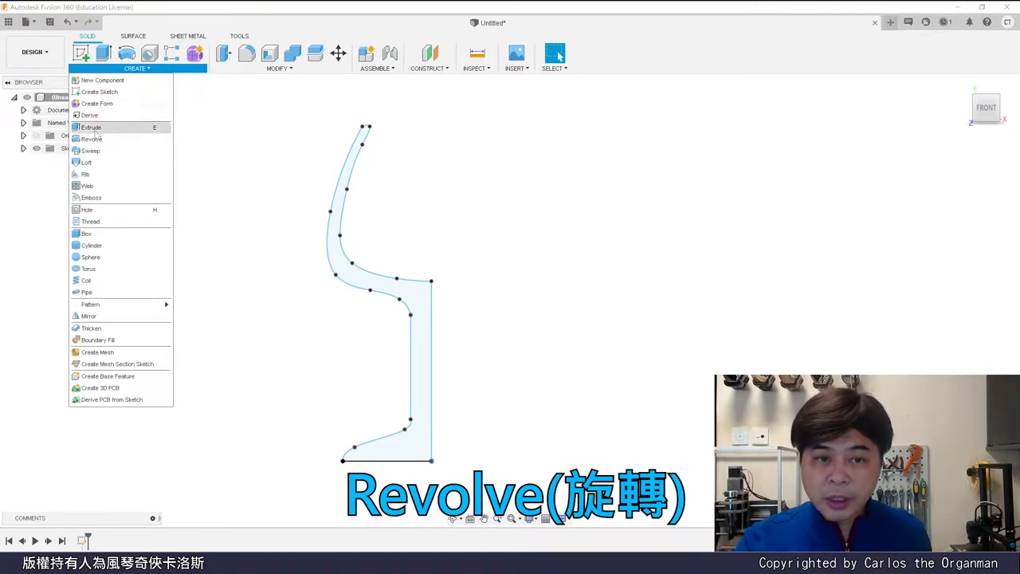
left_click(90, 138)
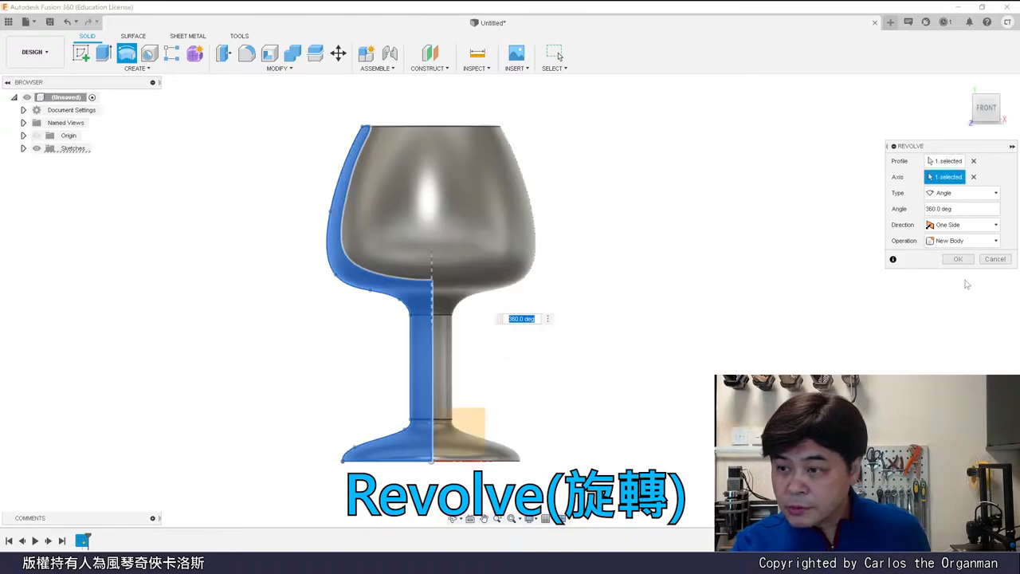
left_click(957, 258)
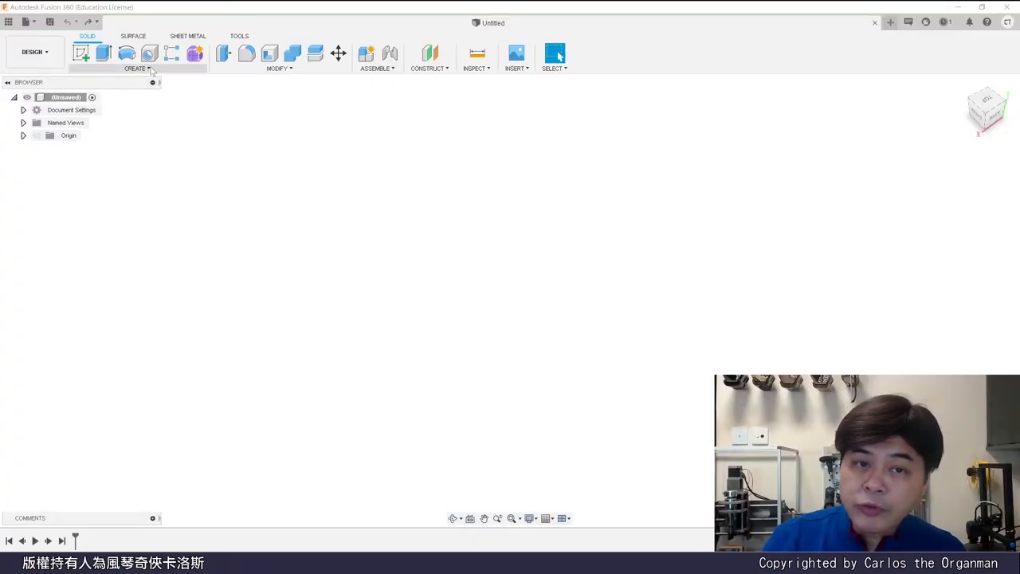
left_click(136, 68)
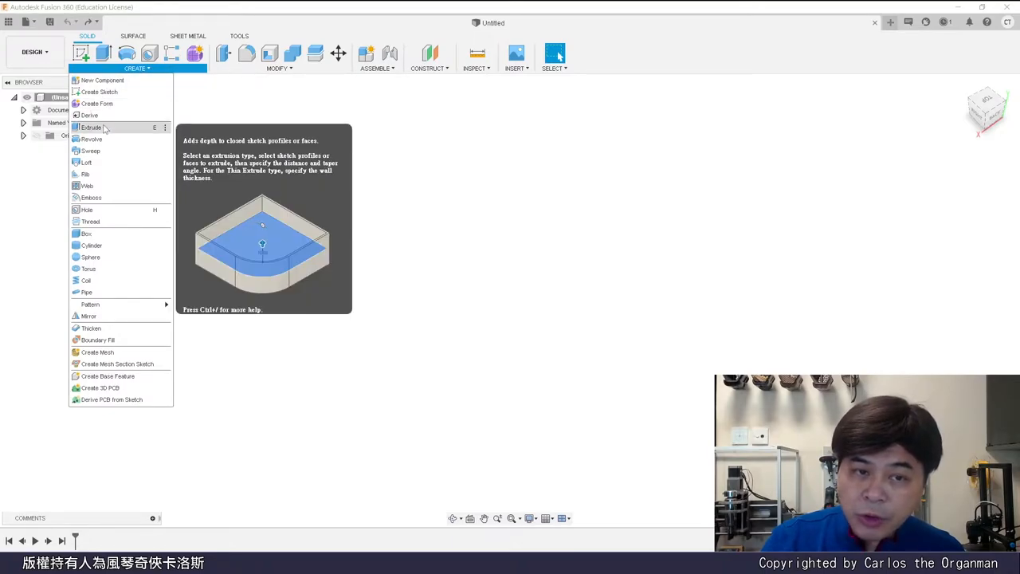
mouse_move(91, 139)
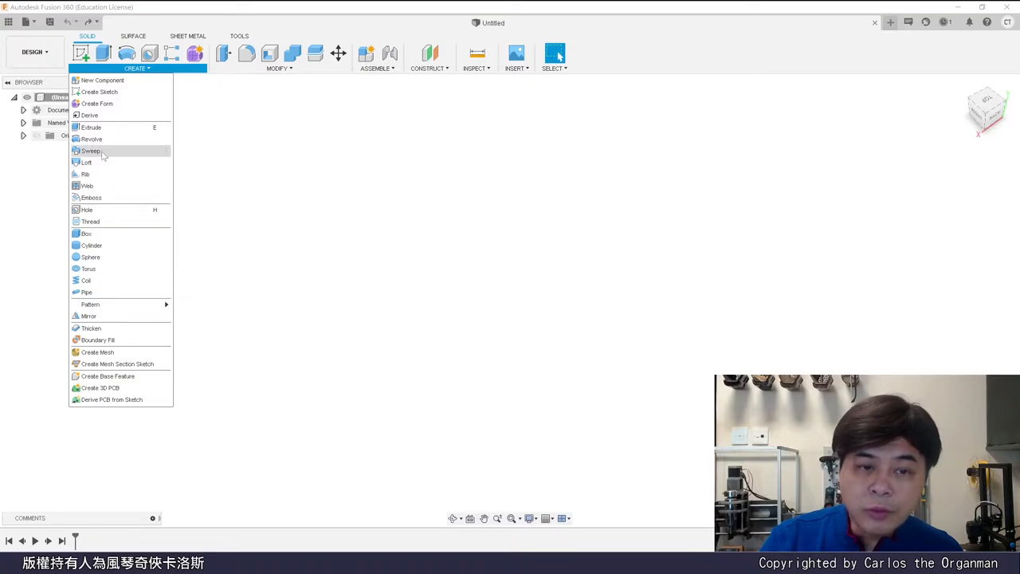
mouse_move(87, 162)
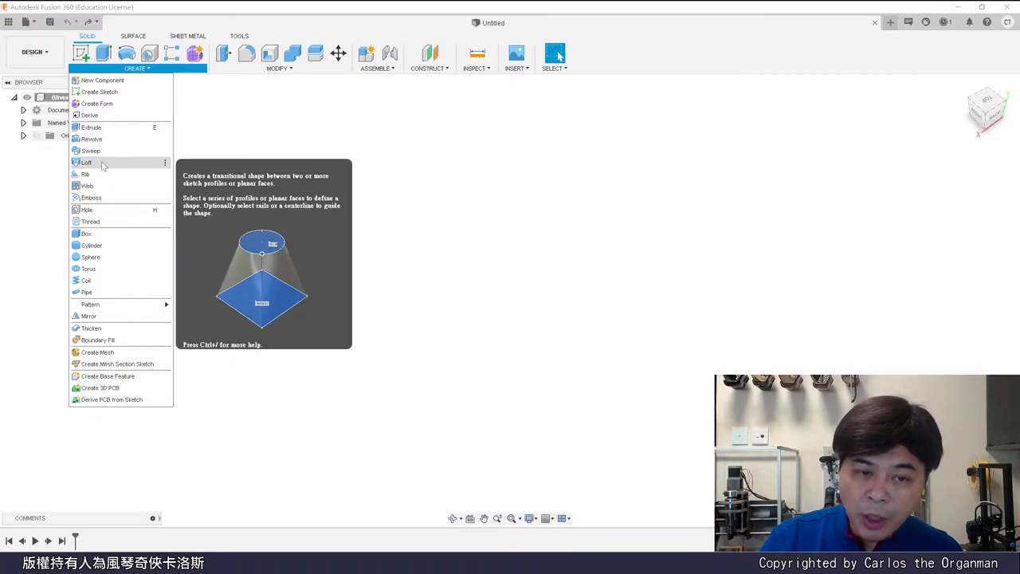
left_click(230, 219)
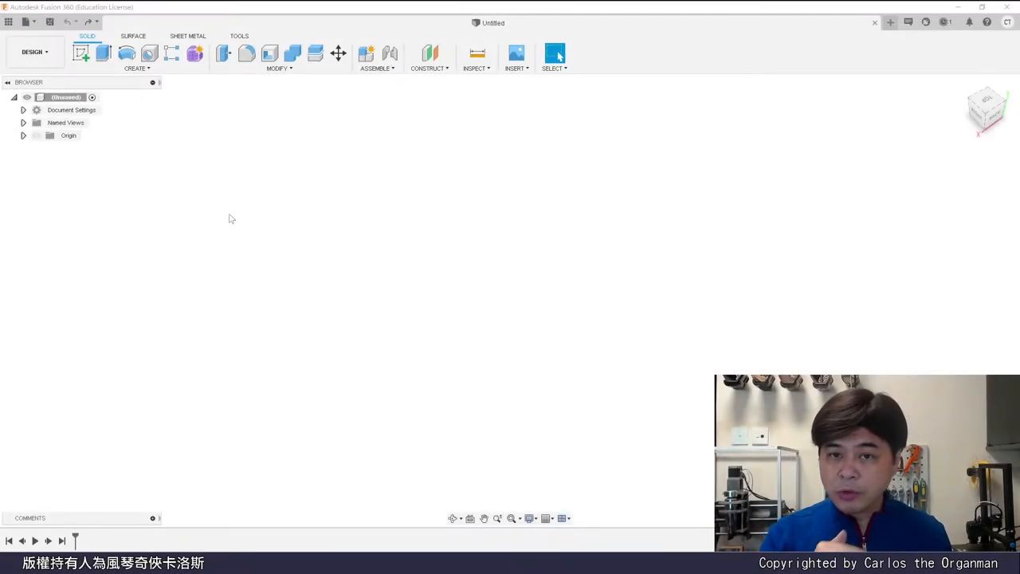
mouse_move(183, 215)
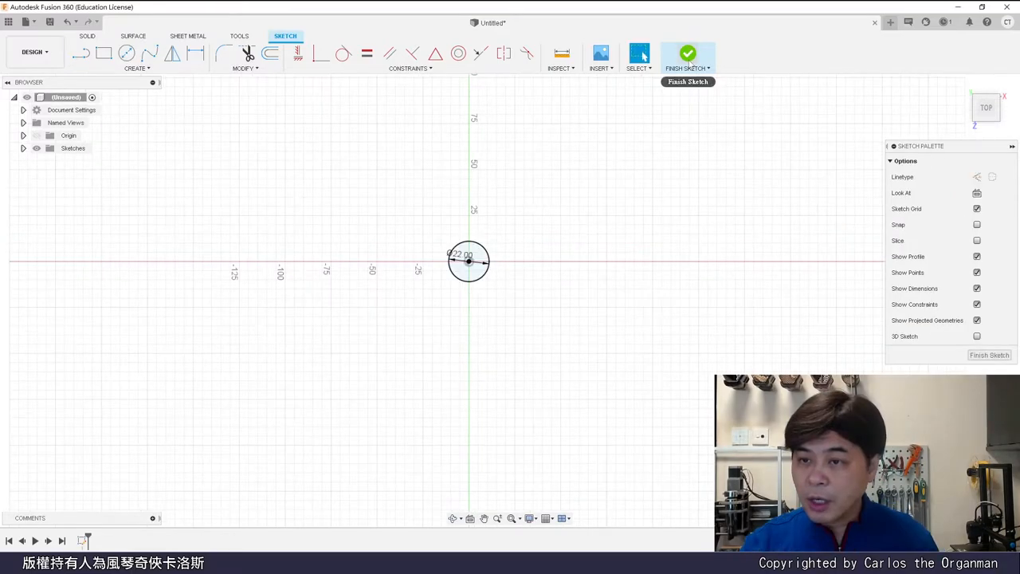
Finish the sketch holding the 22 mm origin-centred circle
left_click(686, 55)
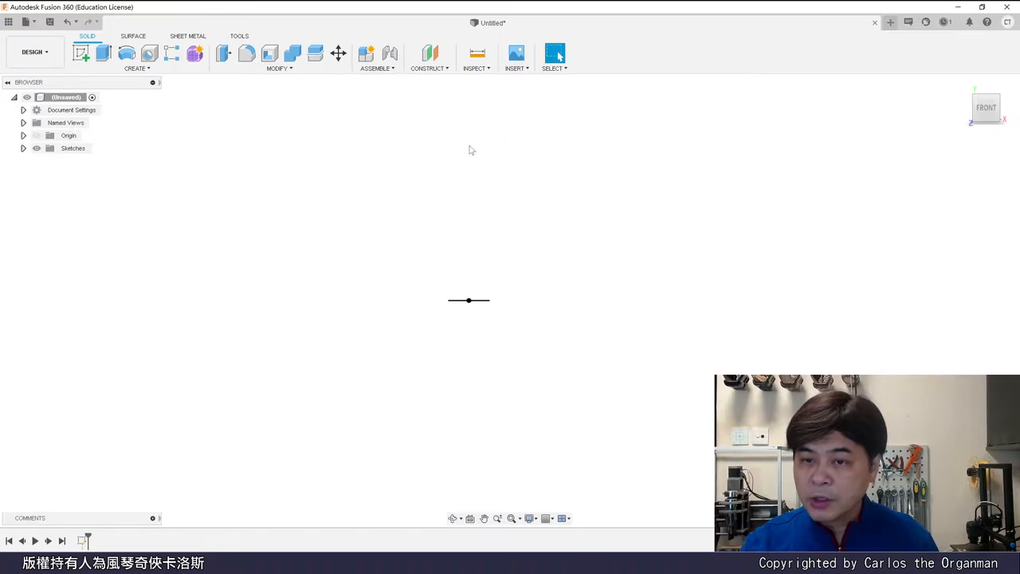
mouse_move(553, 162)
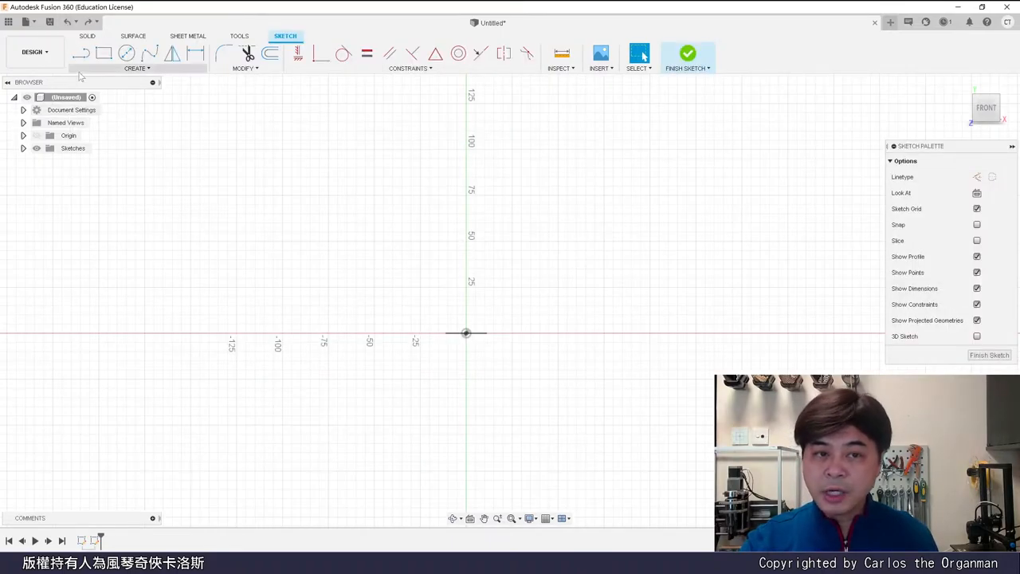
mouse_move(149, 54)
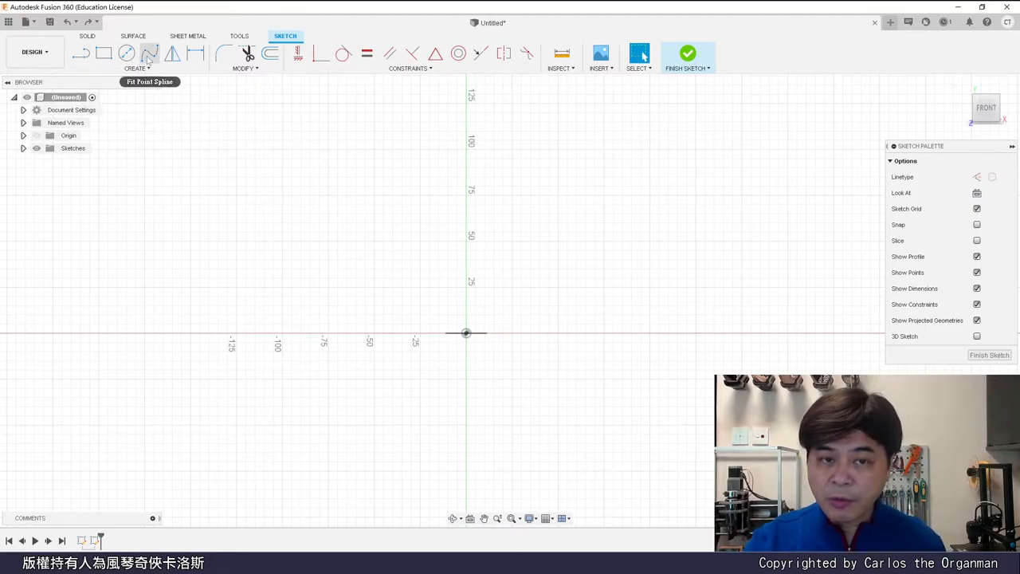
mouse_move(575, 126)
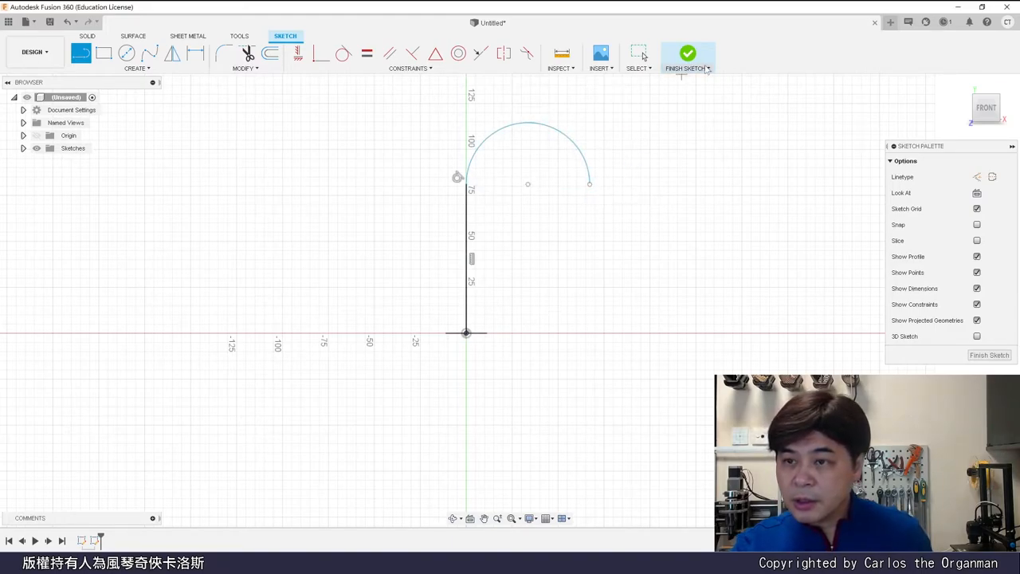
Finish the sketch of the vertical line and half-circle arc path
left_click(687, 54)
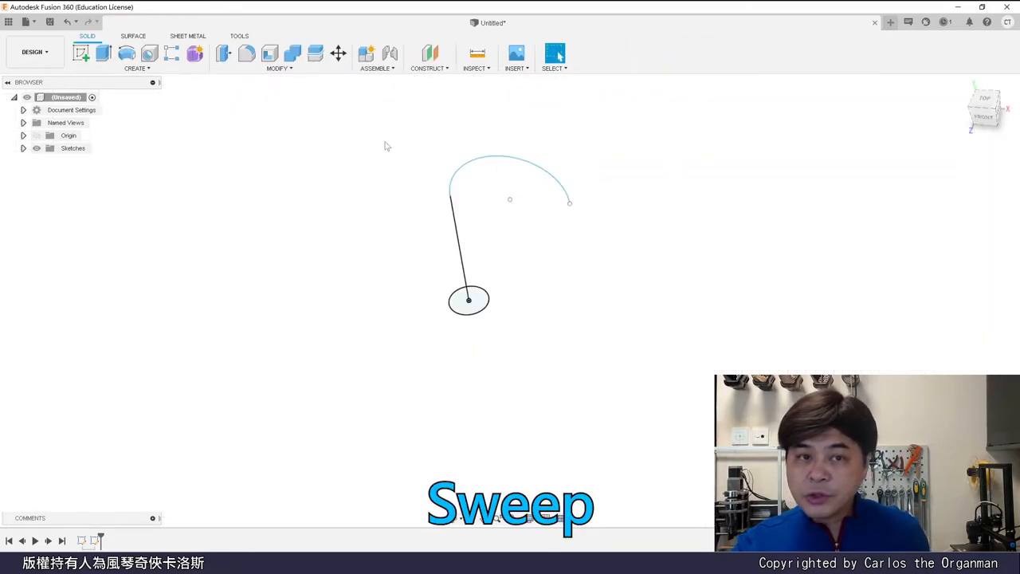
Sweep the small circle profile along the line-and-arc path into a tube
left_click(137, 58)
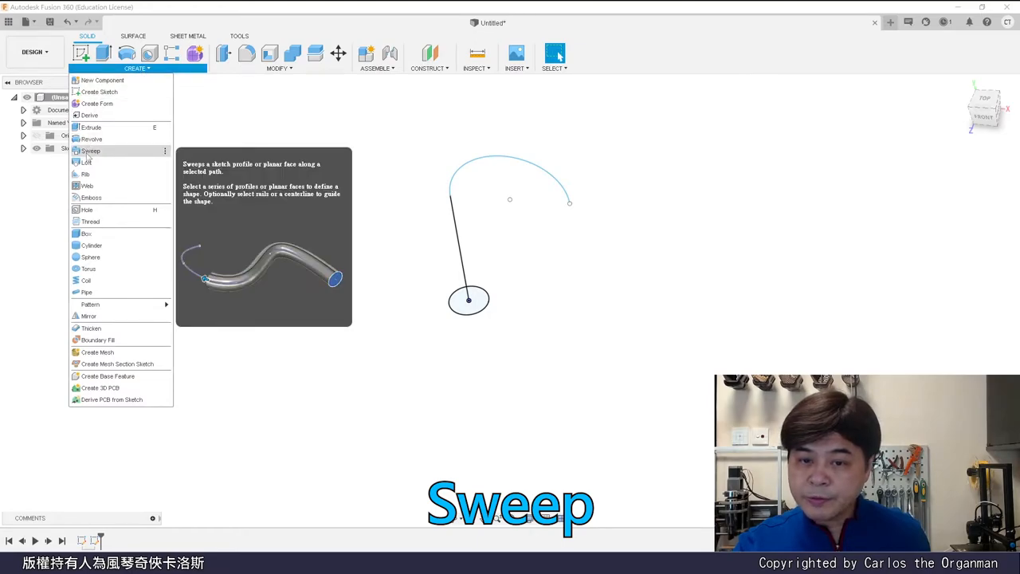
left_click(90, 150)
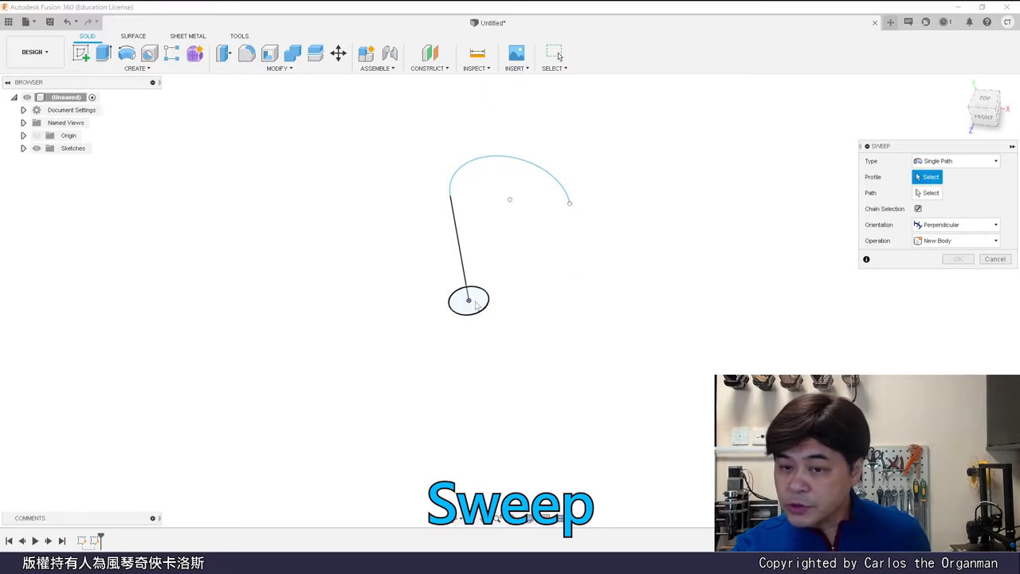
left_click(469, 301)
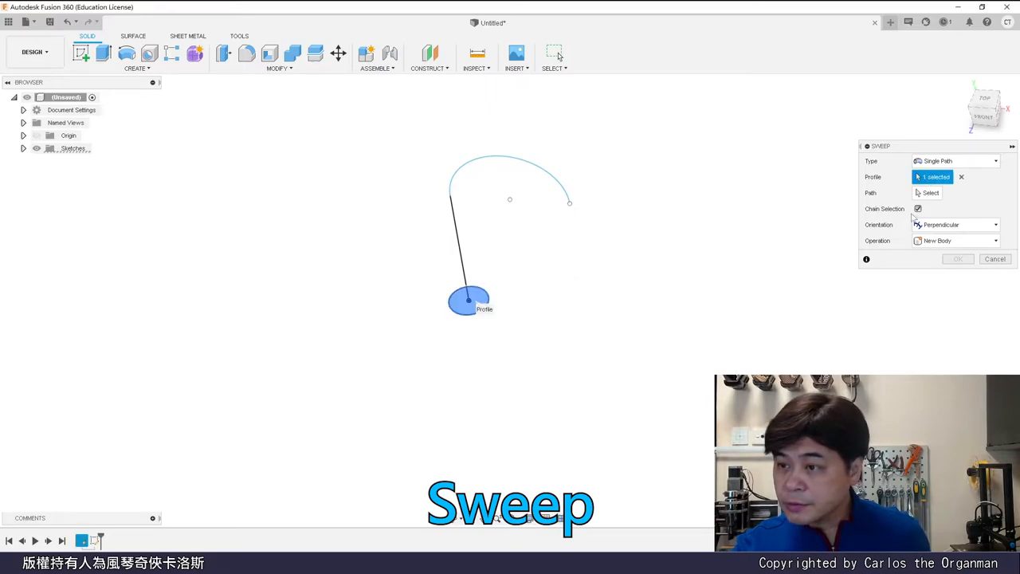
left_click(930, 192)
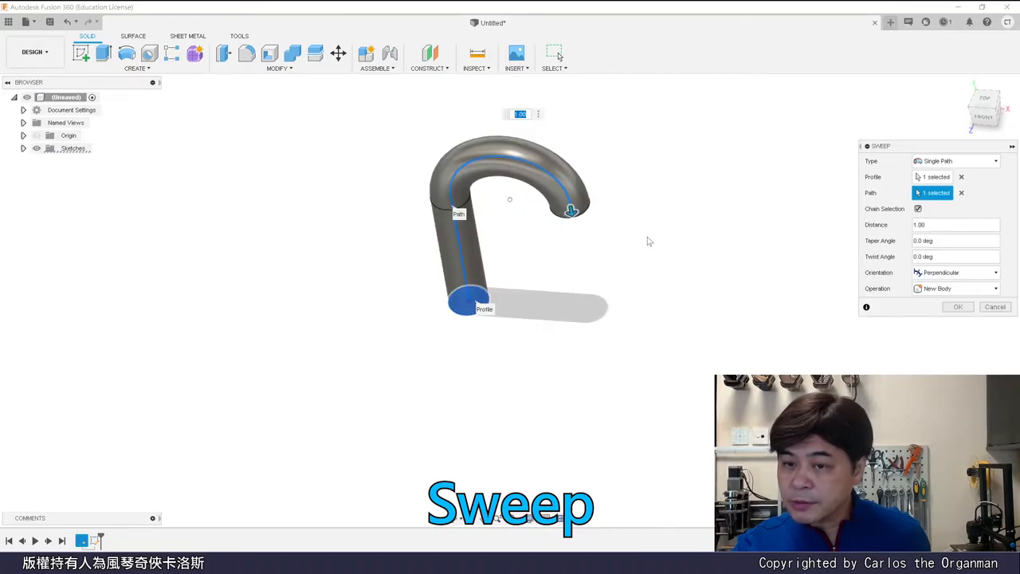
left_click(957, 306)
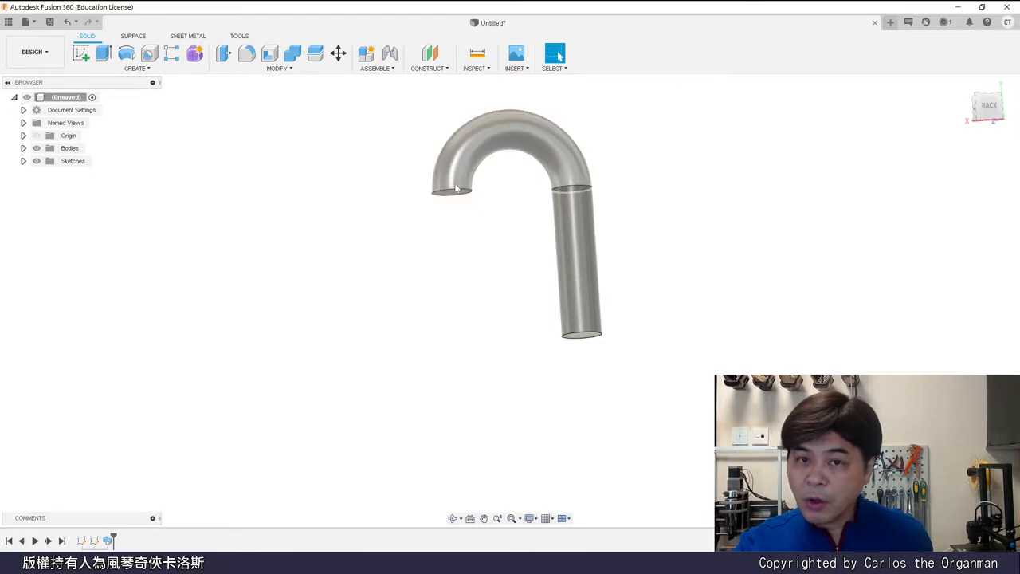
Fillet the edge at the hooked tube's curved open end
left_click(279, 68)
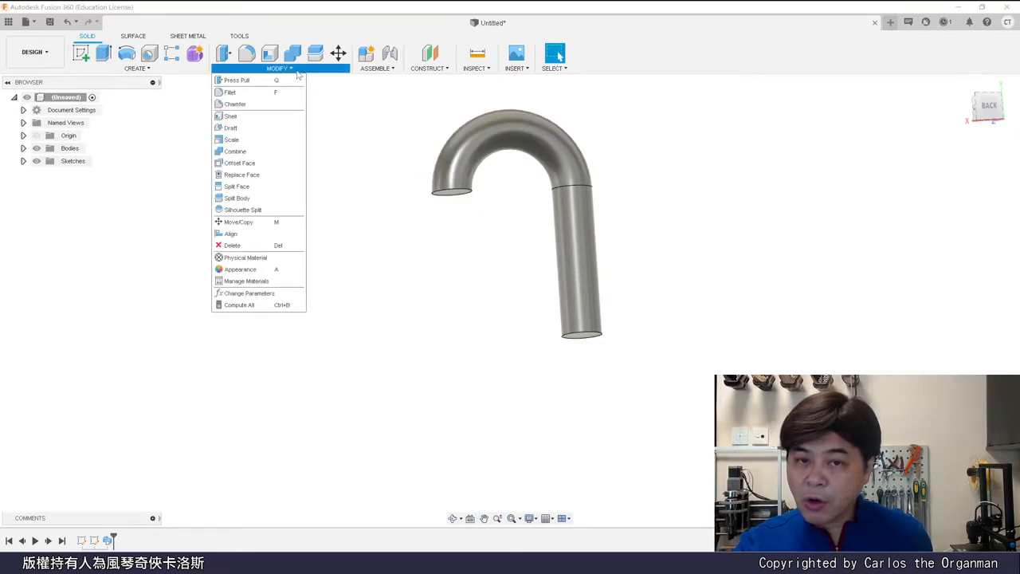
left_click(230, 92)
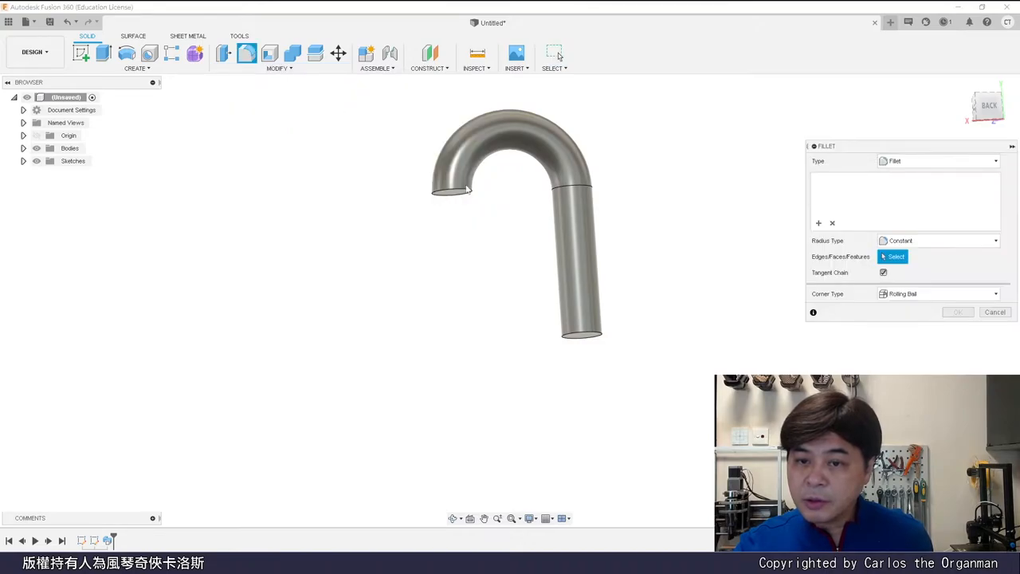
left_click(452, 191)
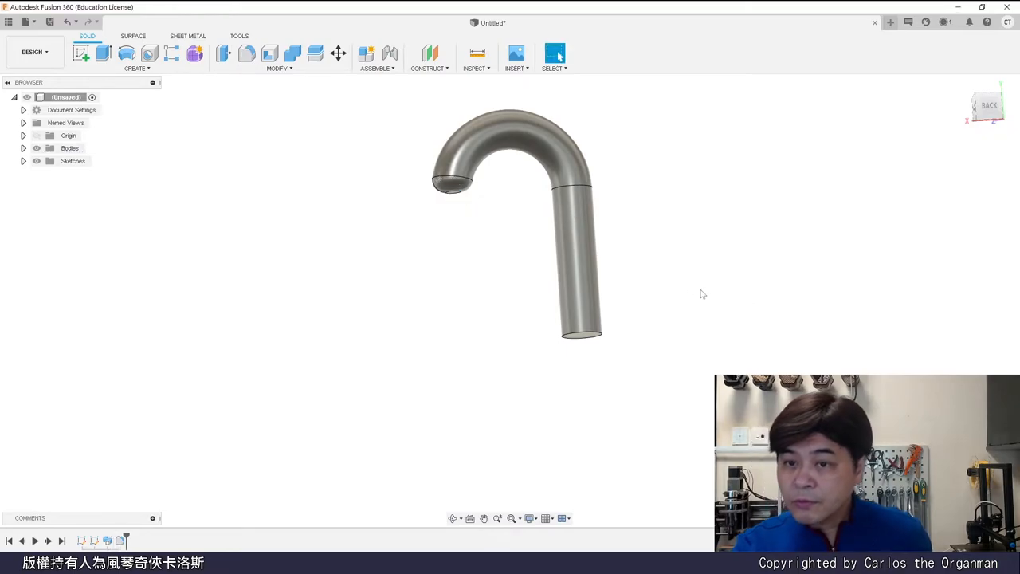
left_click(136, 68)
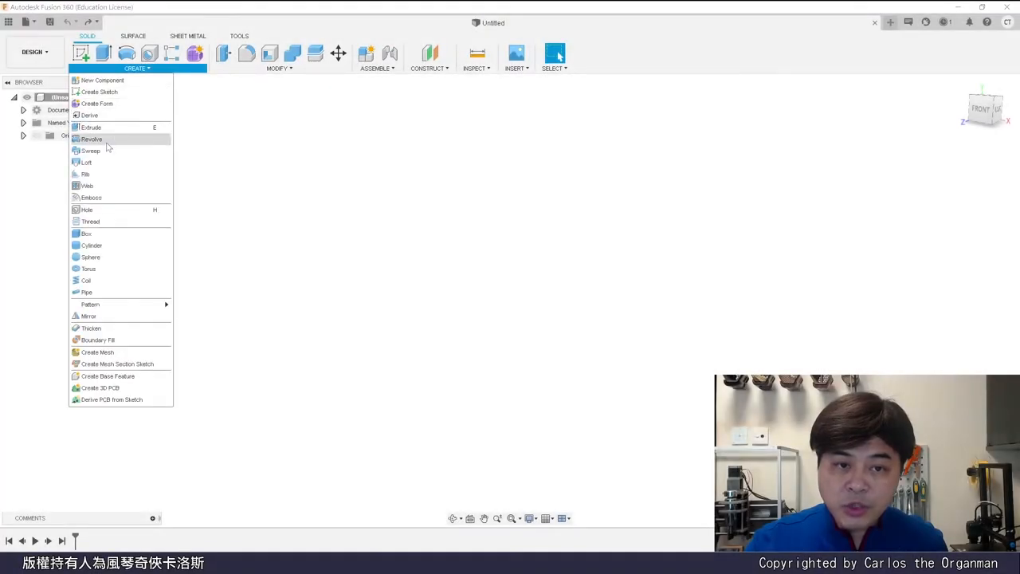
mouse_move(90, 150)
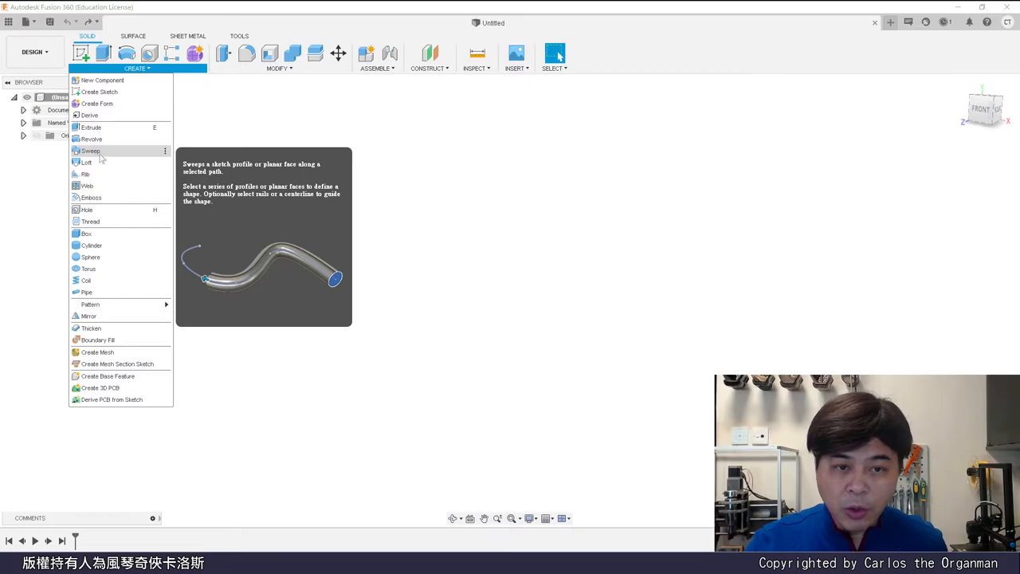
mouse_move(86, 161)
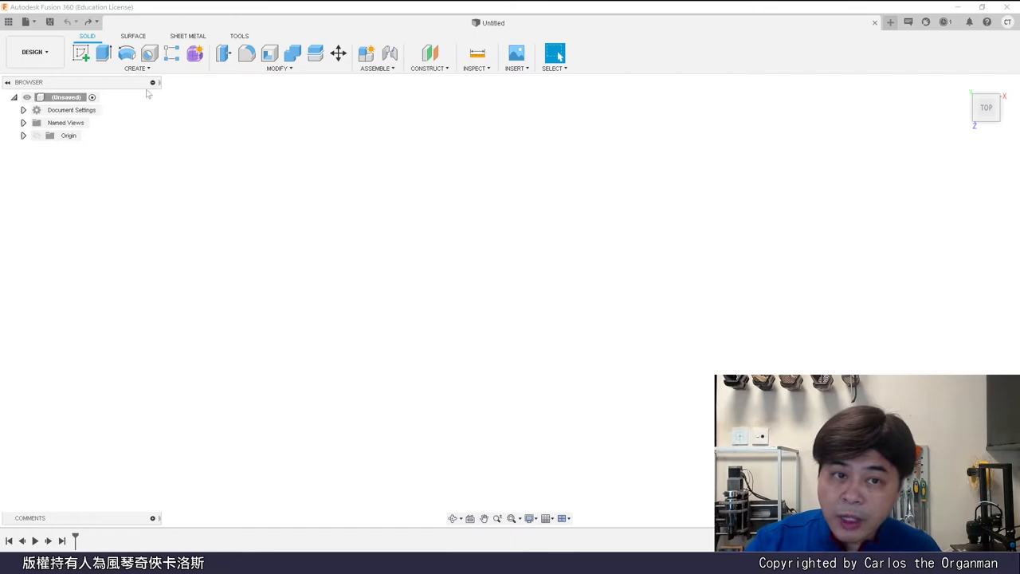
Draw an origin-centred square with Center Rectangle on the XZ ground plane
left_click(79, 53)
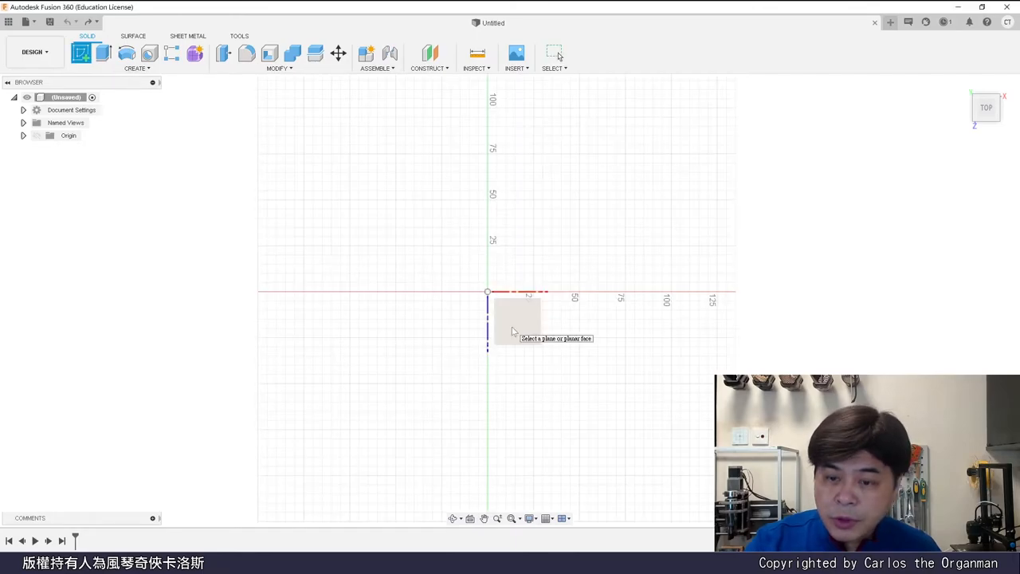
left_click(516, 319)
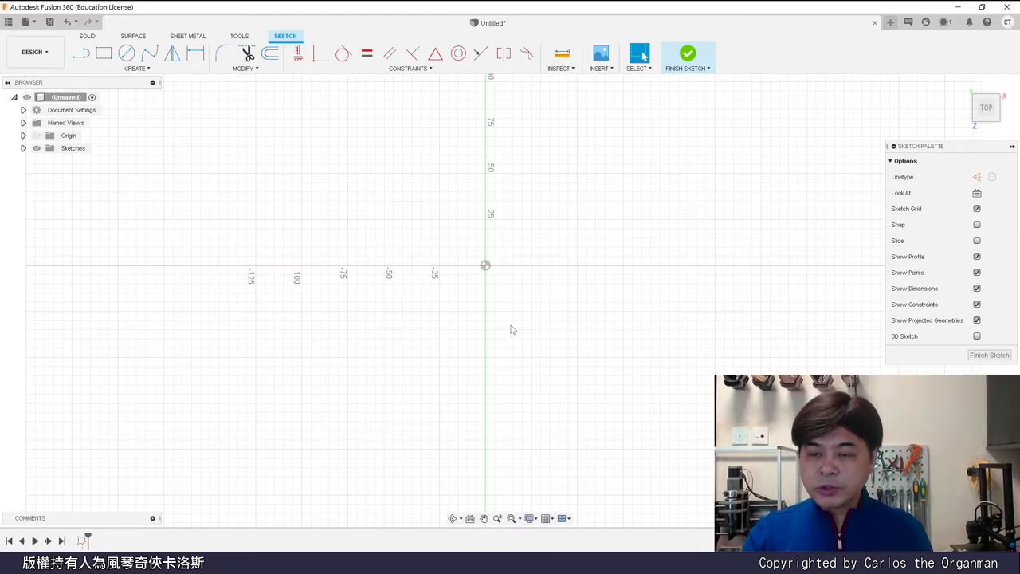
left_click(104, 53)
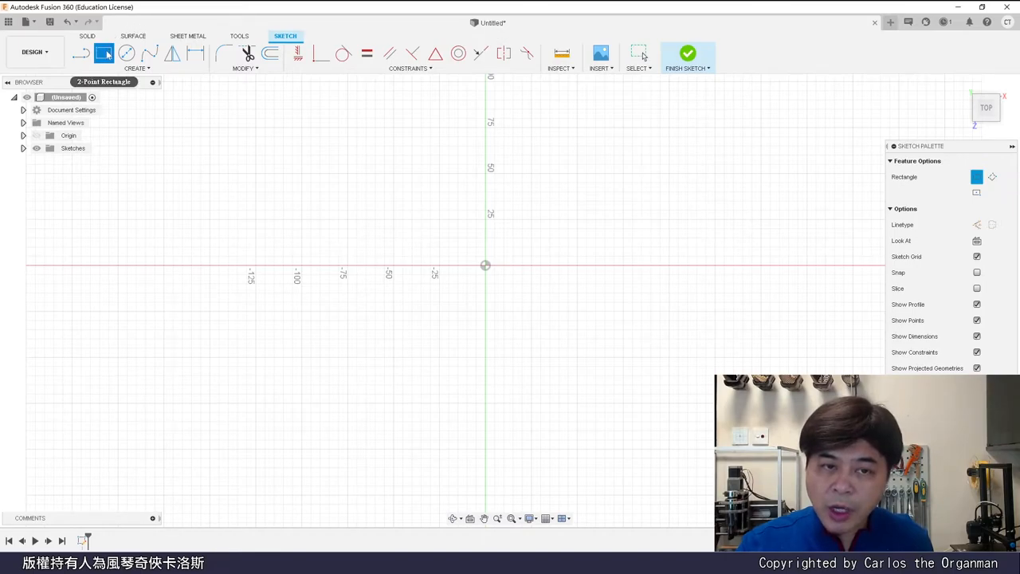
mouse_move(105, 54)
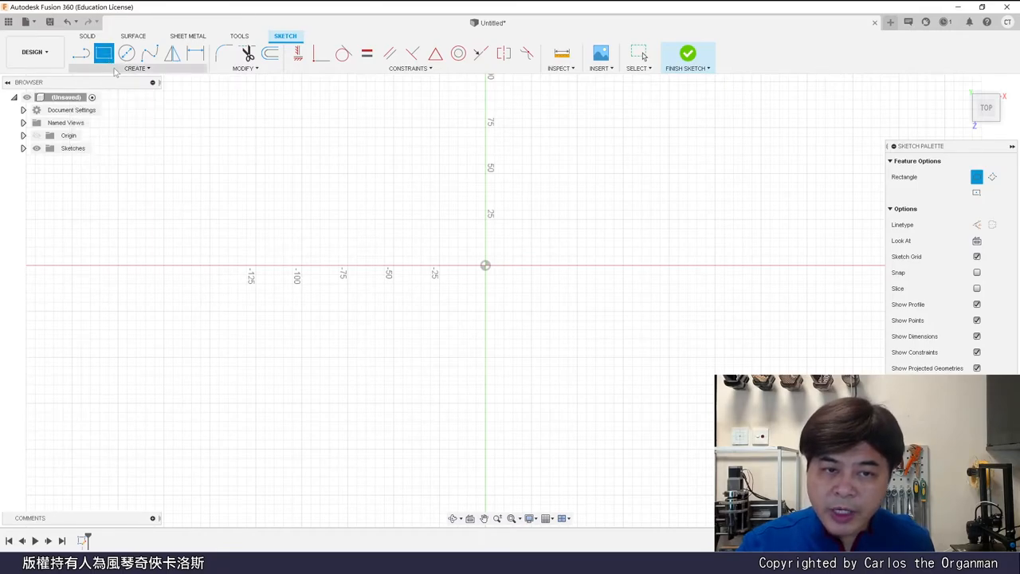
left_click(137, 68)
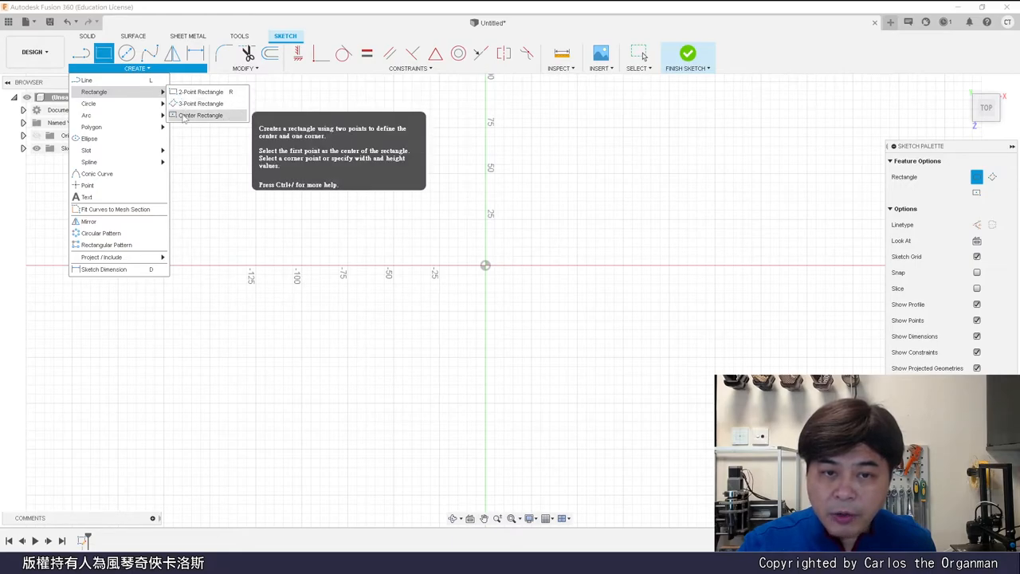
left_click(199, 114)
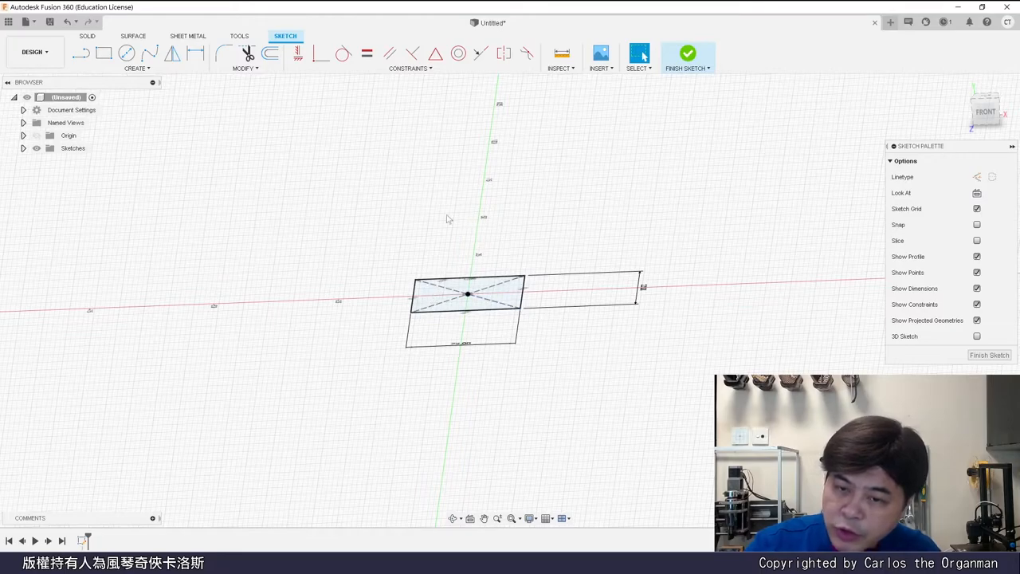
mouse_move(547, 209)
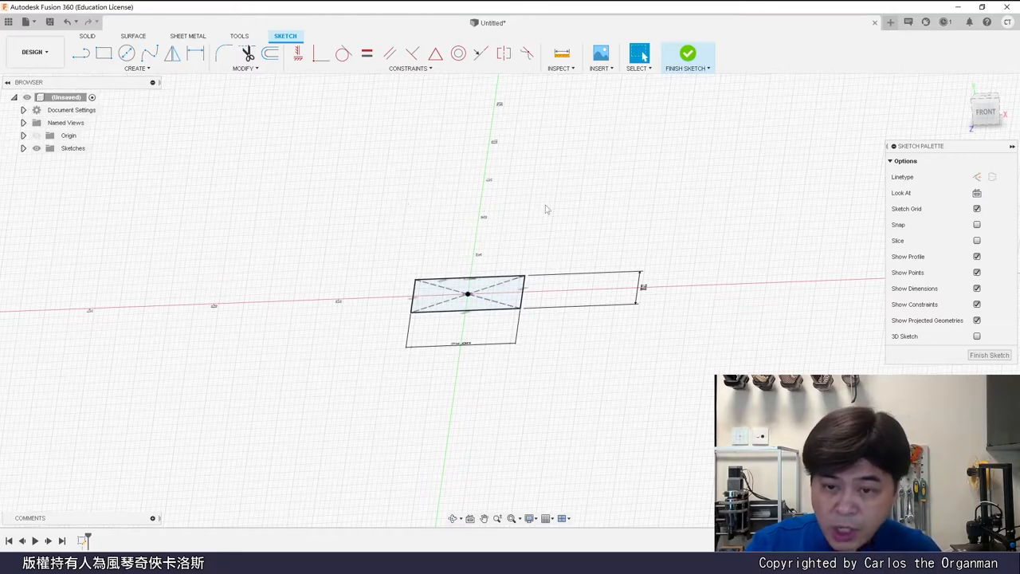
mouse_move(451, 188)
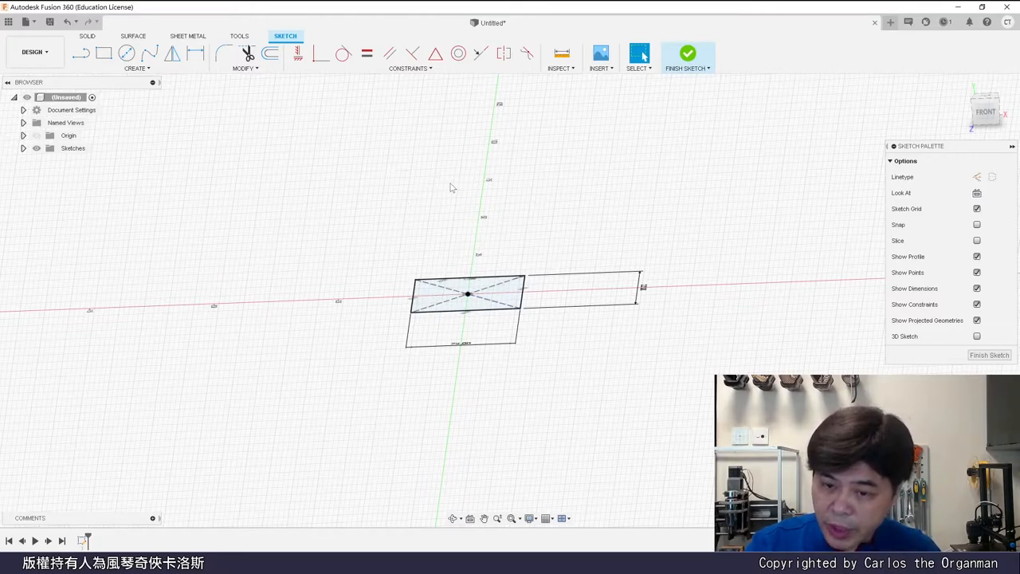
mouse_move(688, 56)
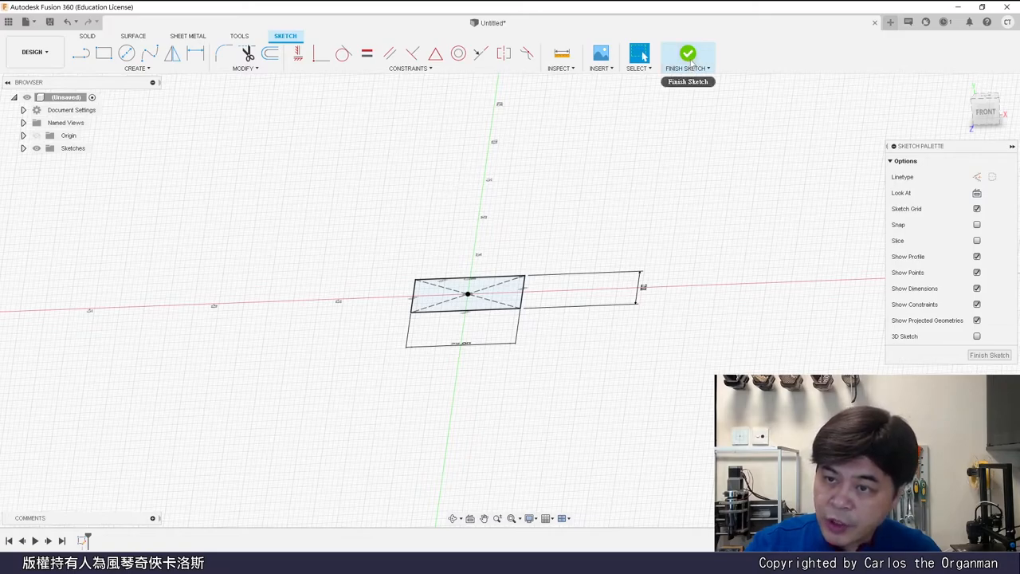
left_click(688, 56)
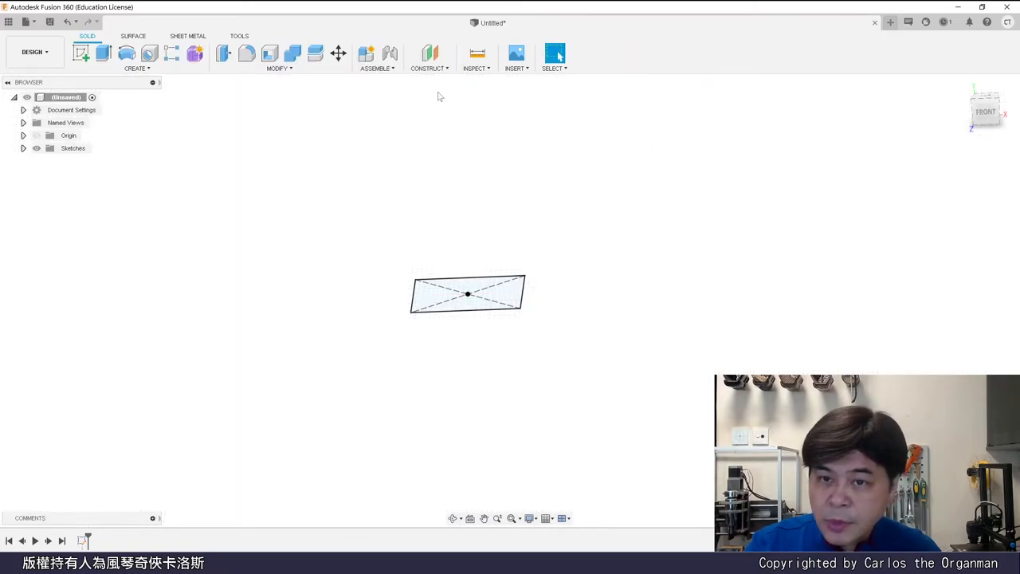
Create an offset construction plane raised above the square profile
left_click(429, 57)
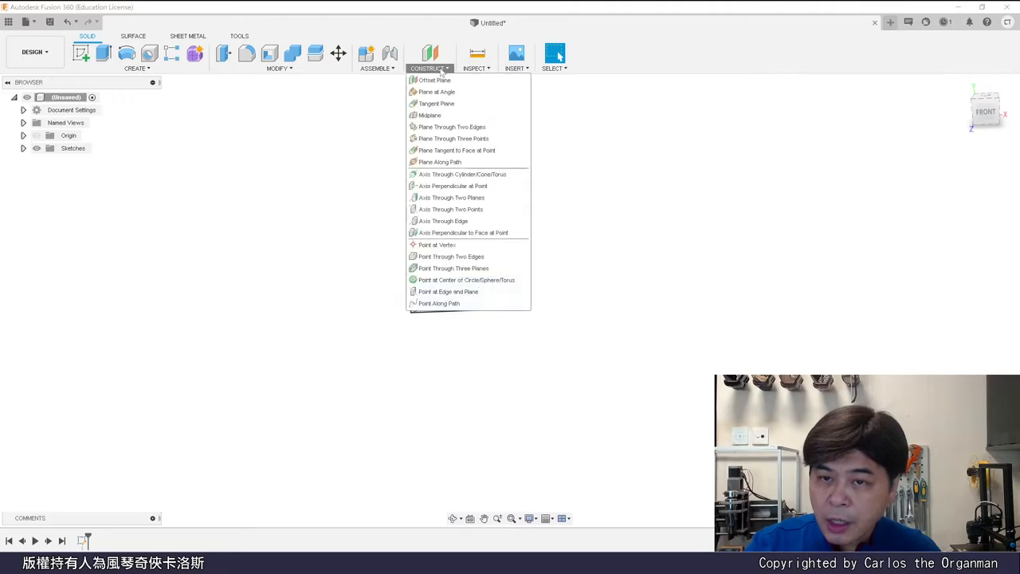
mouse_move(433, 79)
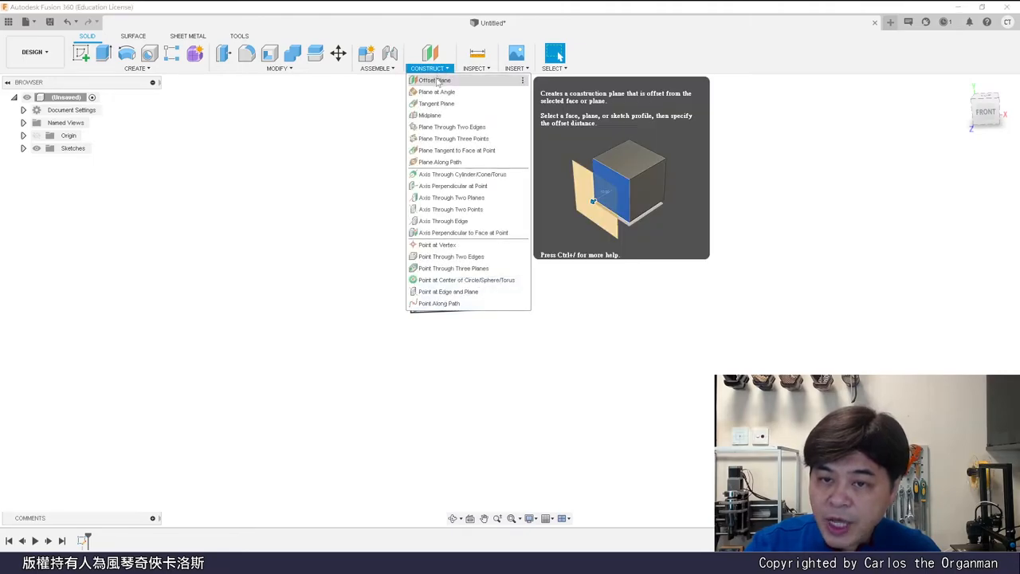
left_click(433, 79)
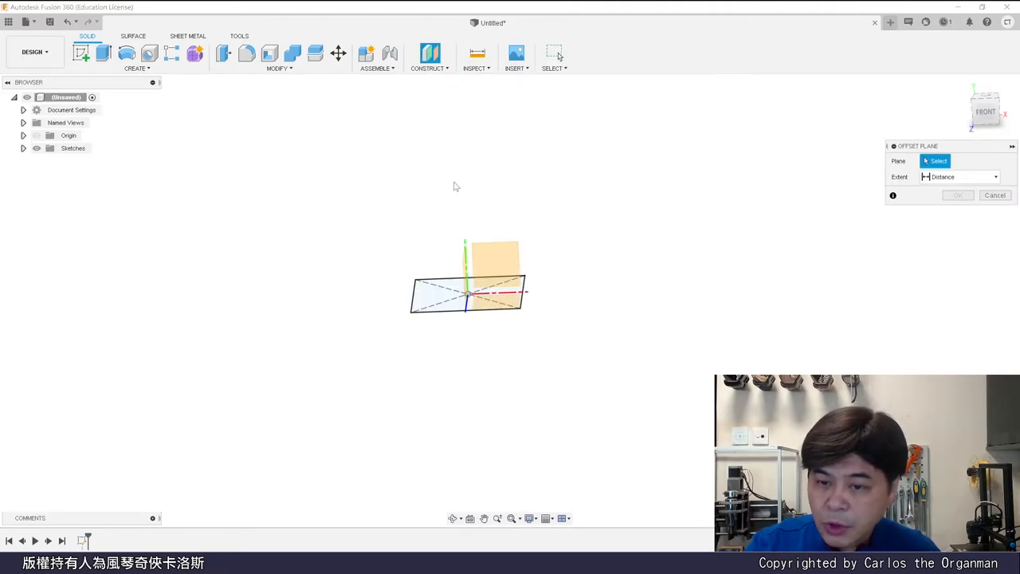
left_click(478, 298)
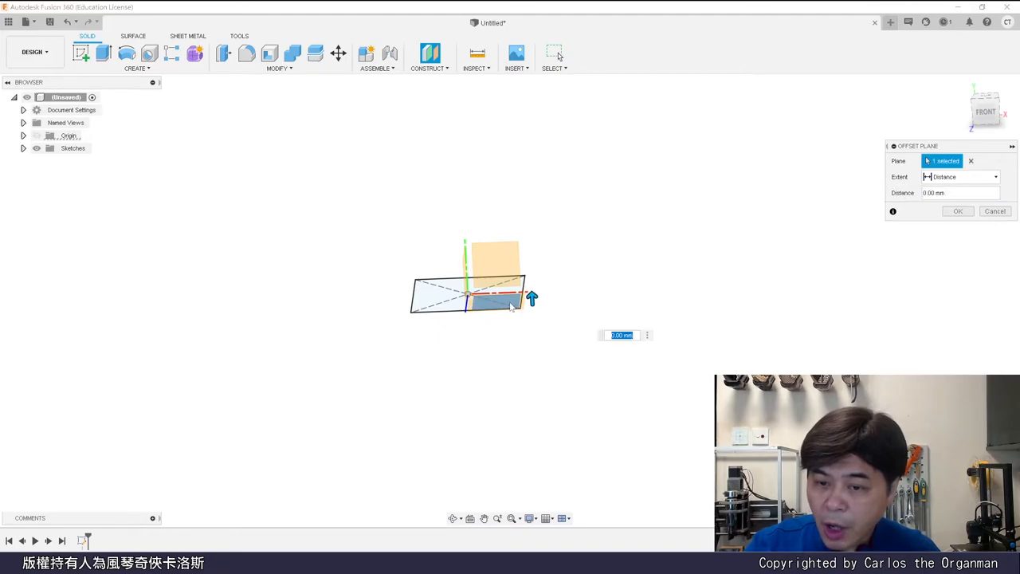
left_click_drag(532, 299, 528, 241)
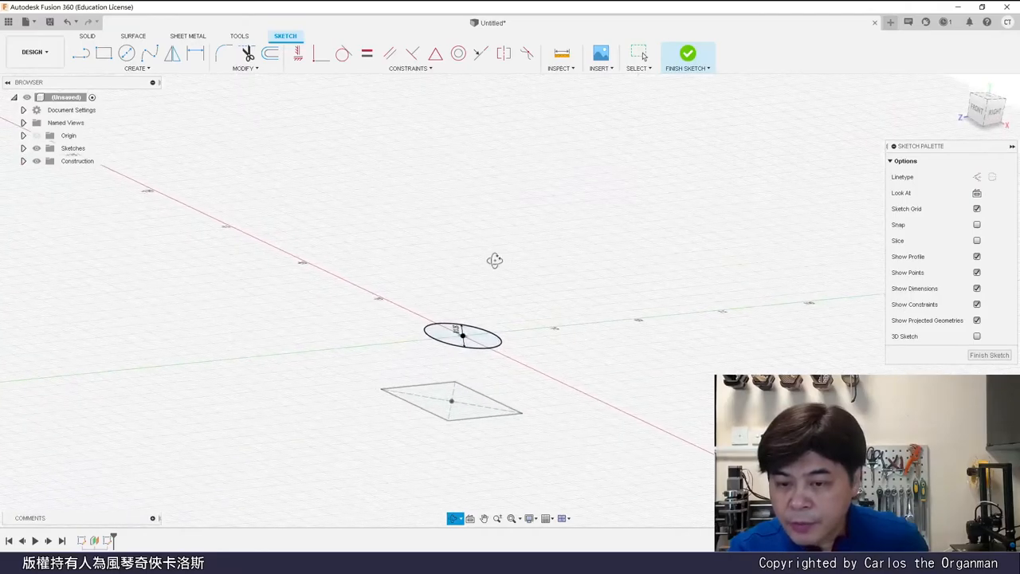
Finish the circle sketch and complete the vertical line rising into a curved spline
left_click(685, 58)
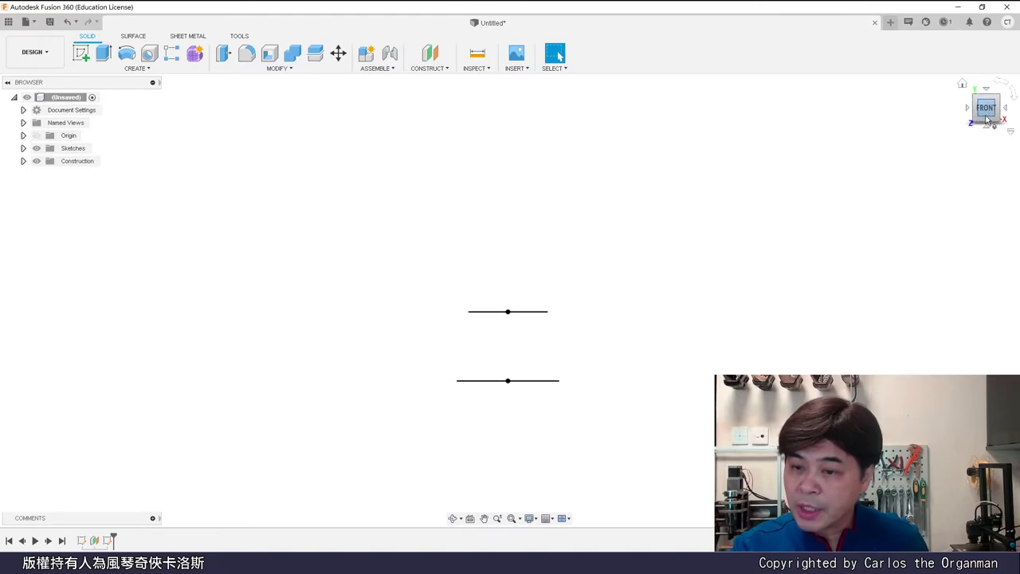
mouse_move(81, 52)
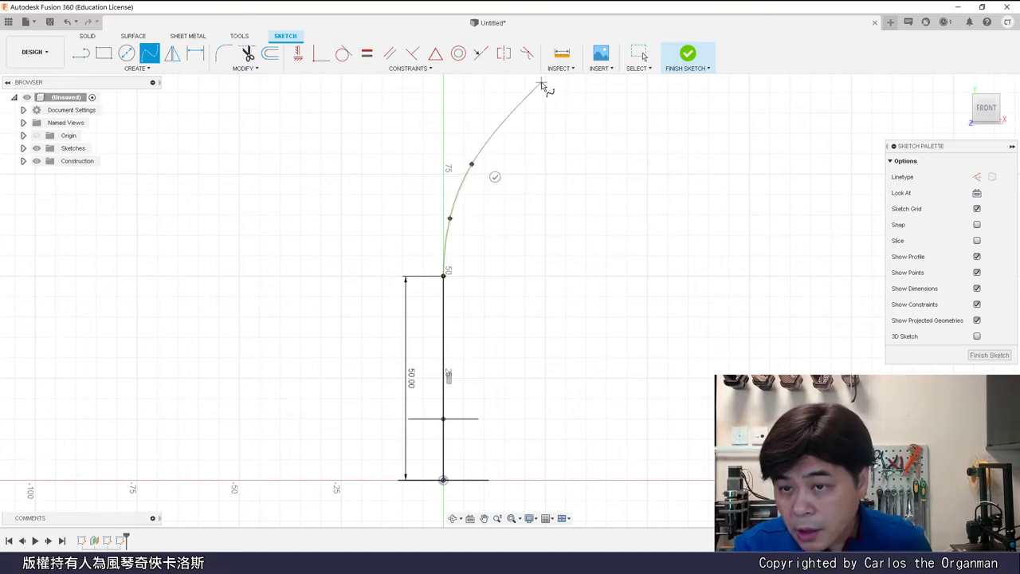
left_click(686, 55)
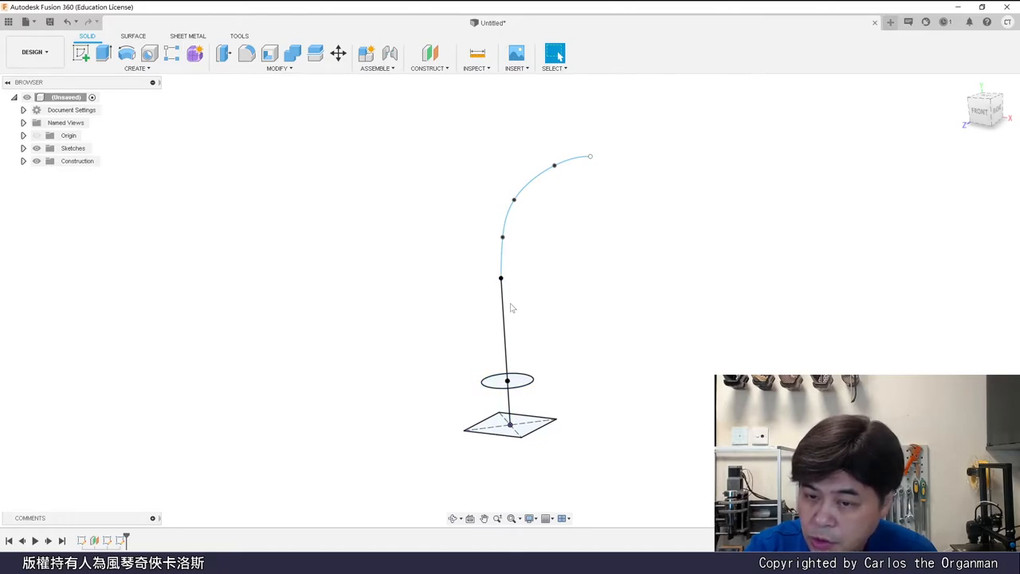
mouse_move(510, 282)
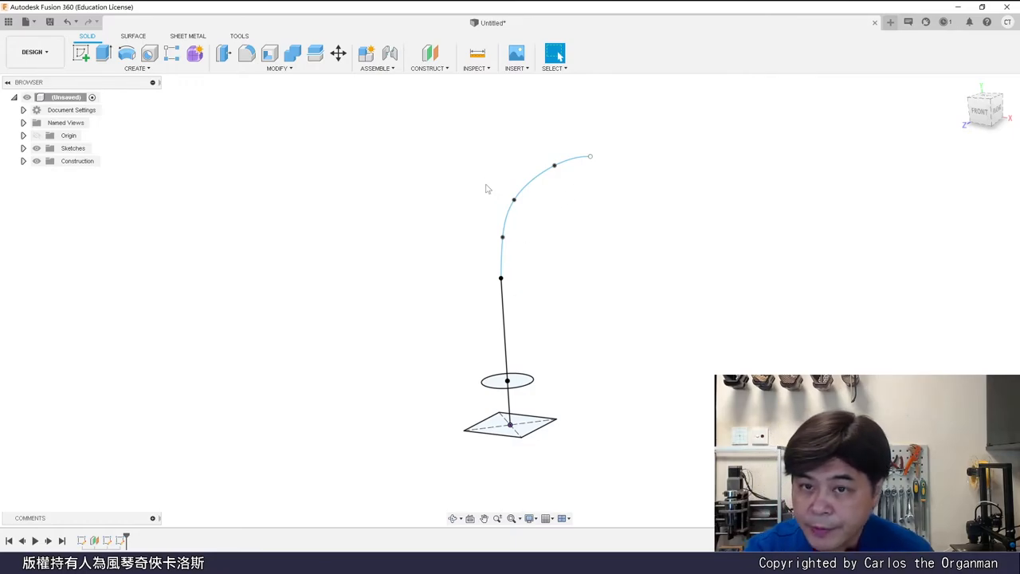
mouse_move(429, 54)
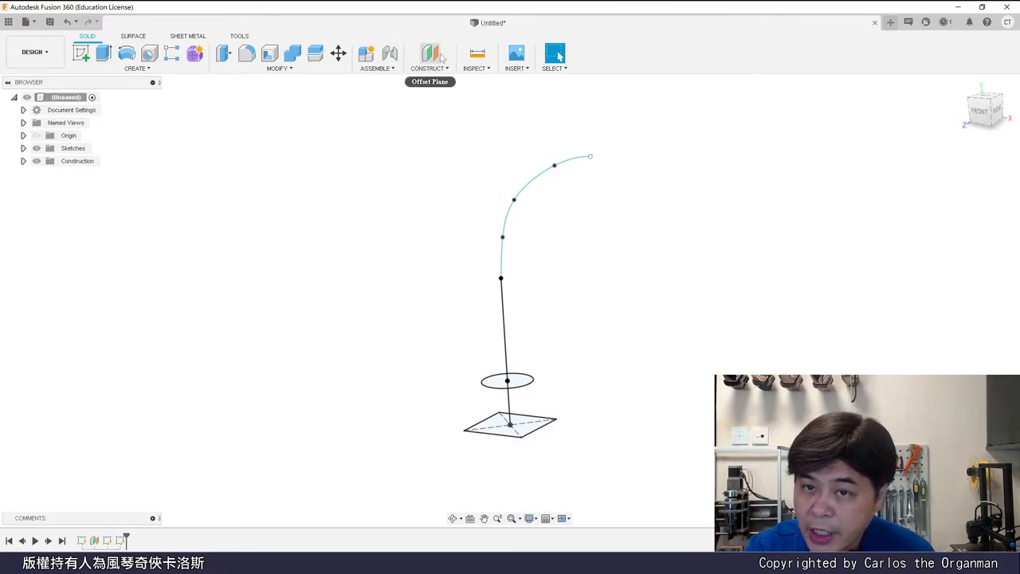
Cancel the offset plane, create a plane along the spline, and sketch a circle
left_click(429, 53)
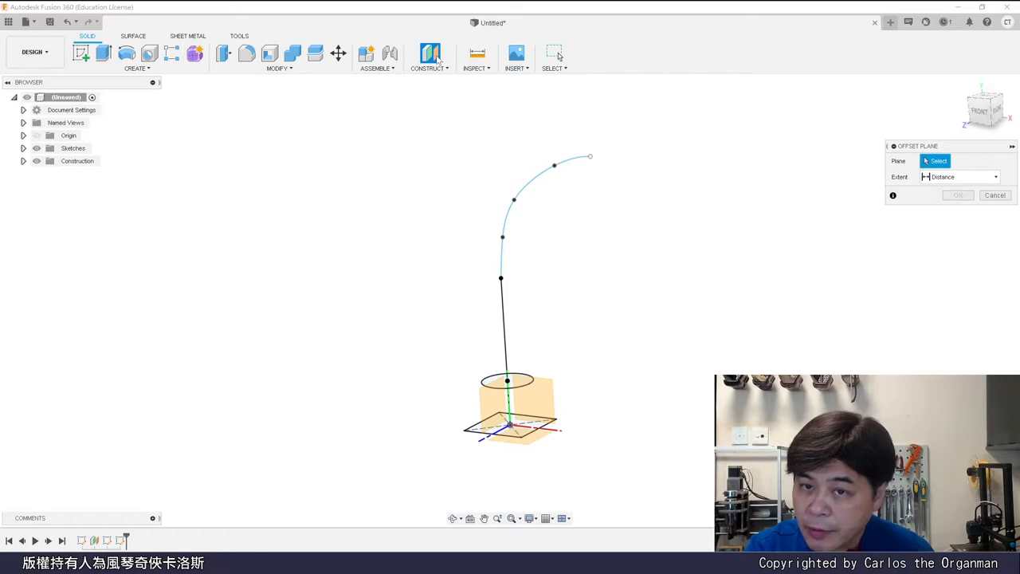
left_click(429, 68)
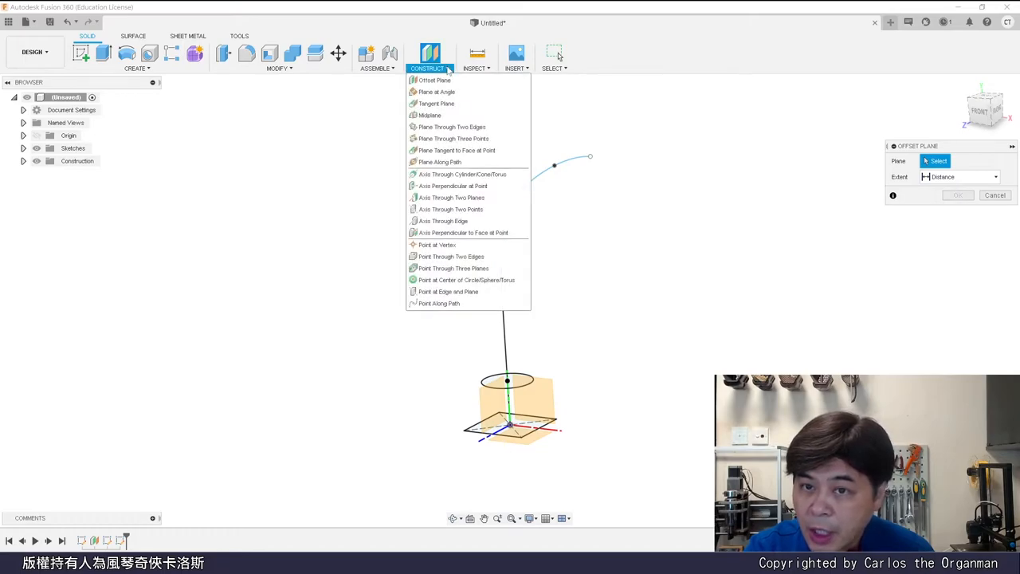
left_click(439, 161)
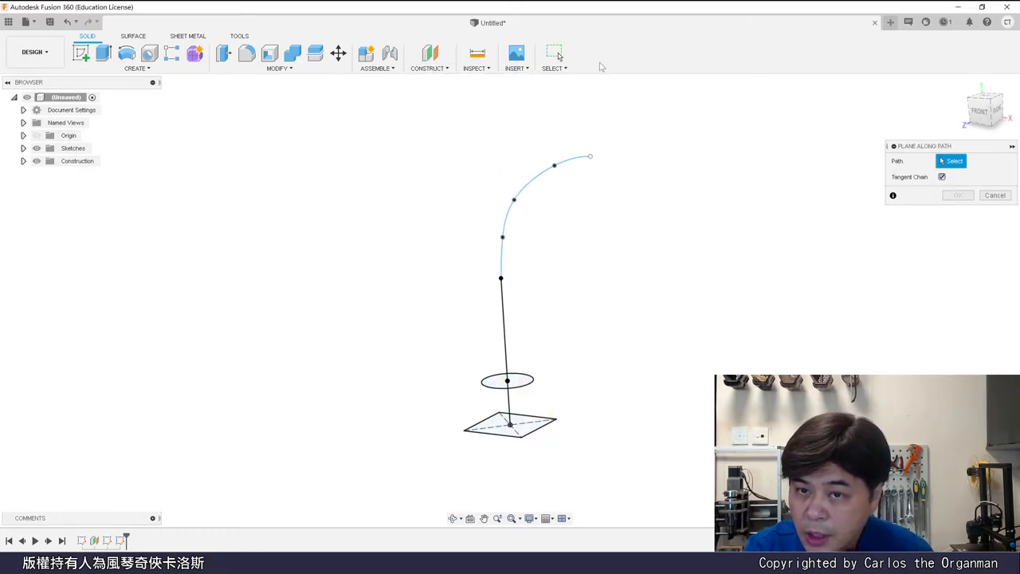
left_click(428, 68)
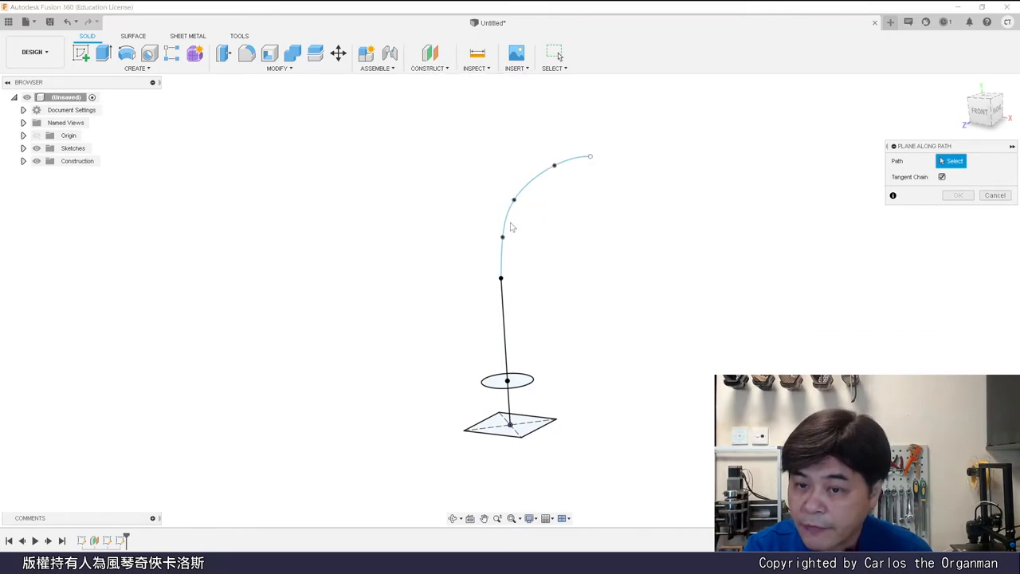
left_click(510, 227)
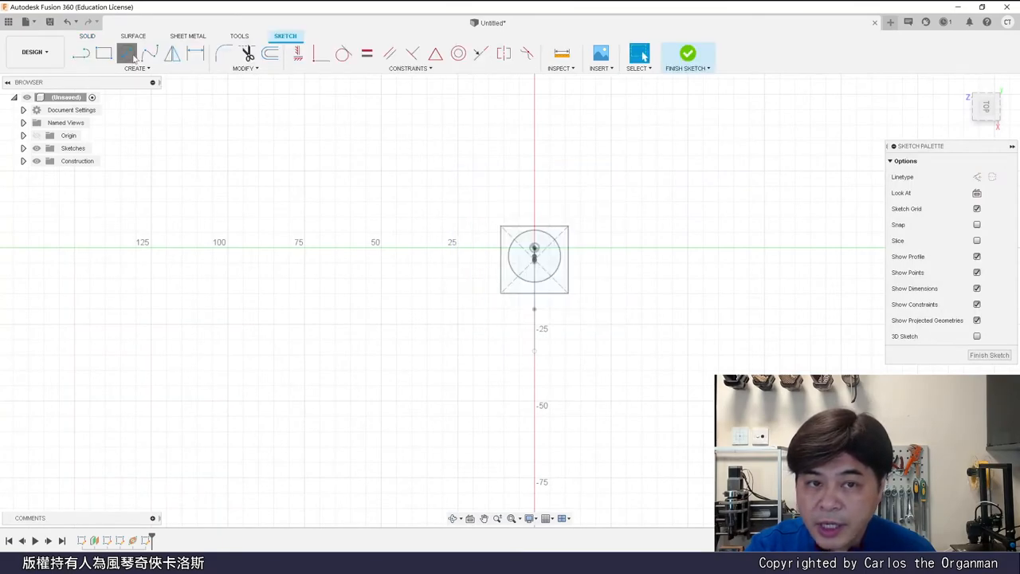
left_click(126, 53)
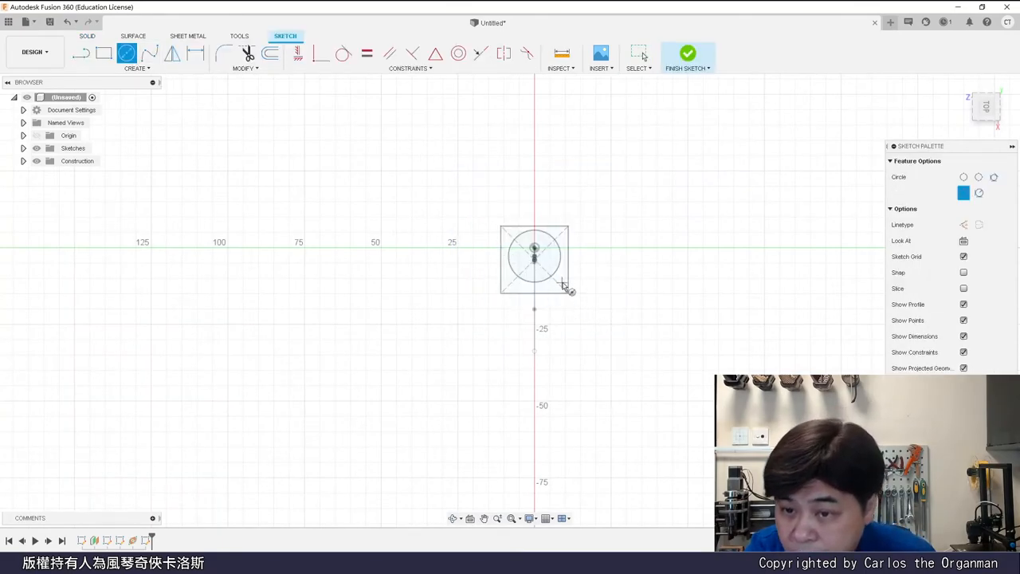
left_click(428, 57)
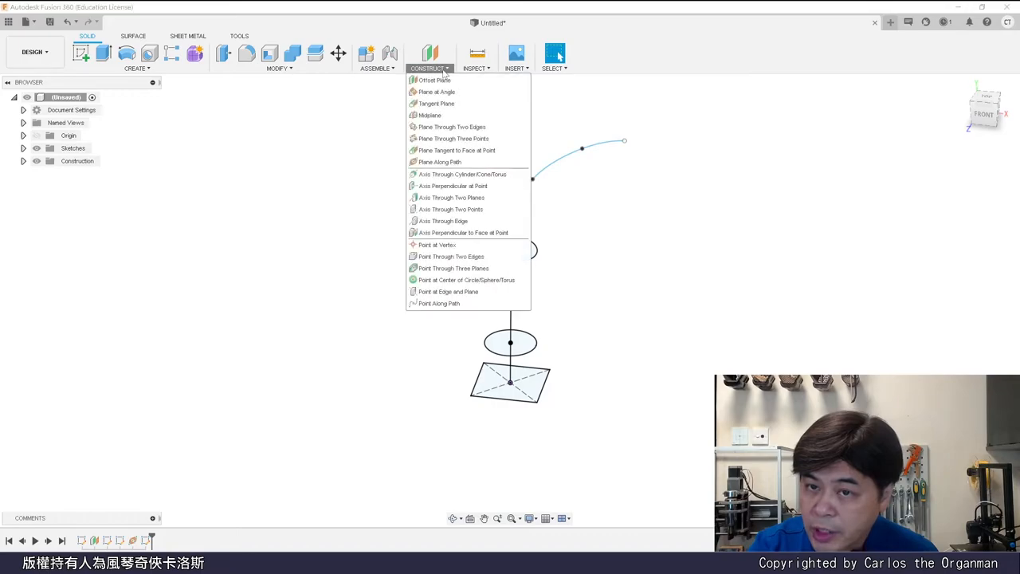
Place a plane about three quarters along the spline and sketch a circle on it
left_click(439, 162)
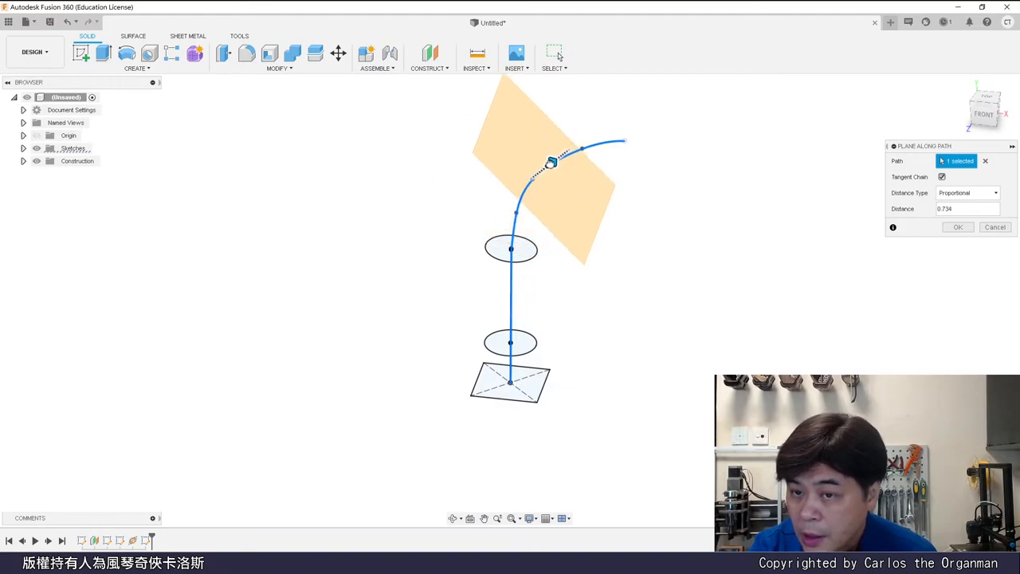
left_click_drag(550, 162, 556, 157)
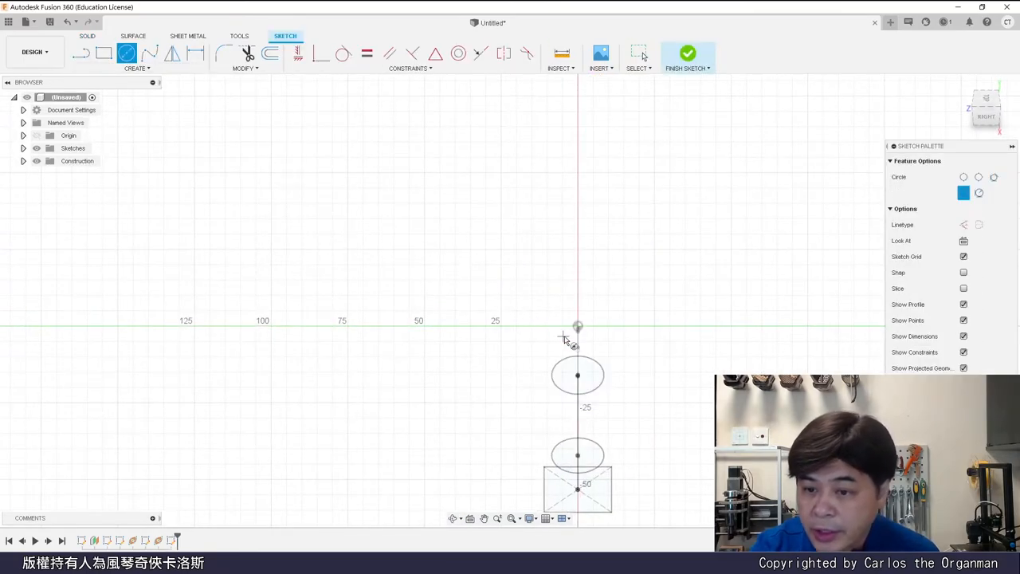
left_click_drag(578, 326, 553, 326)
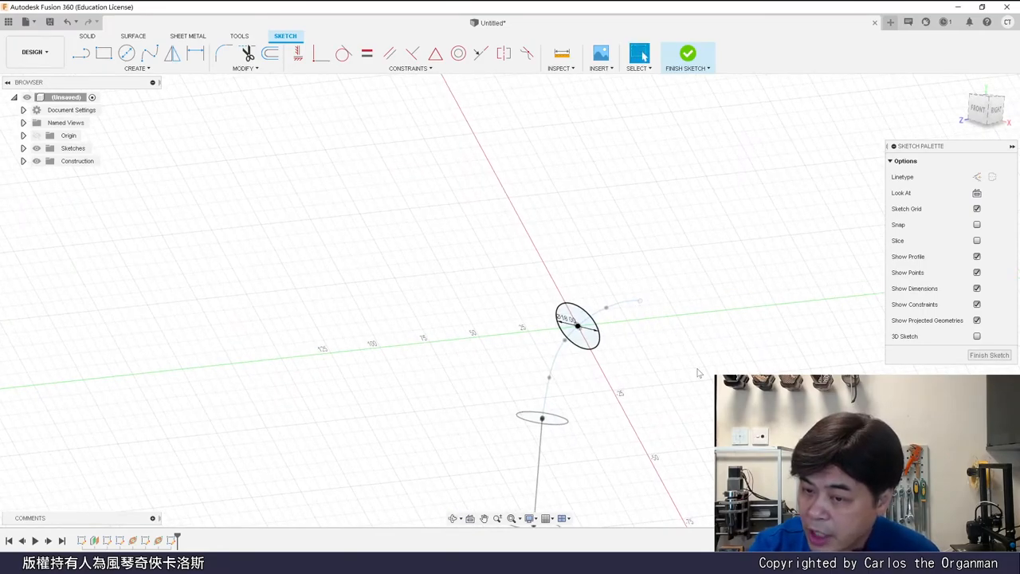
mouse_move(723, 175)
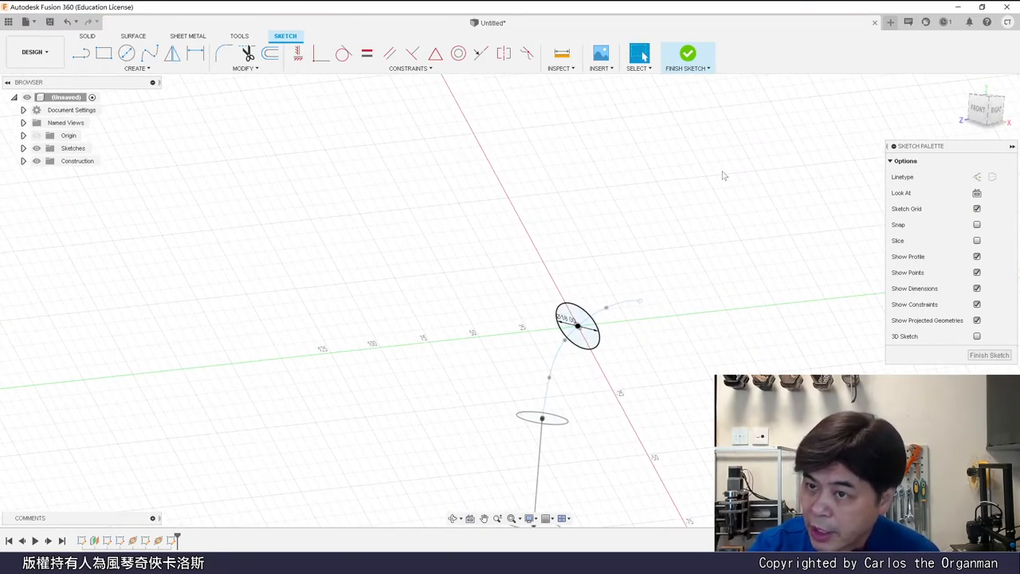
left_click(686, 56)
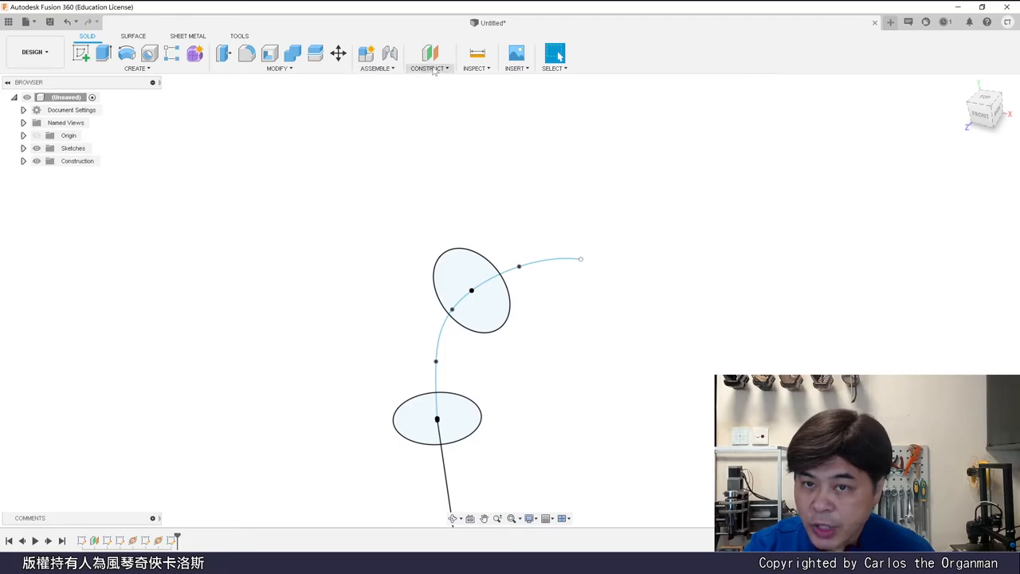
Add a plane along the spline at its end and sketch a construction line there
left_click(429, 54)
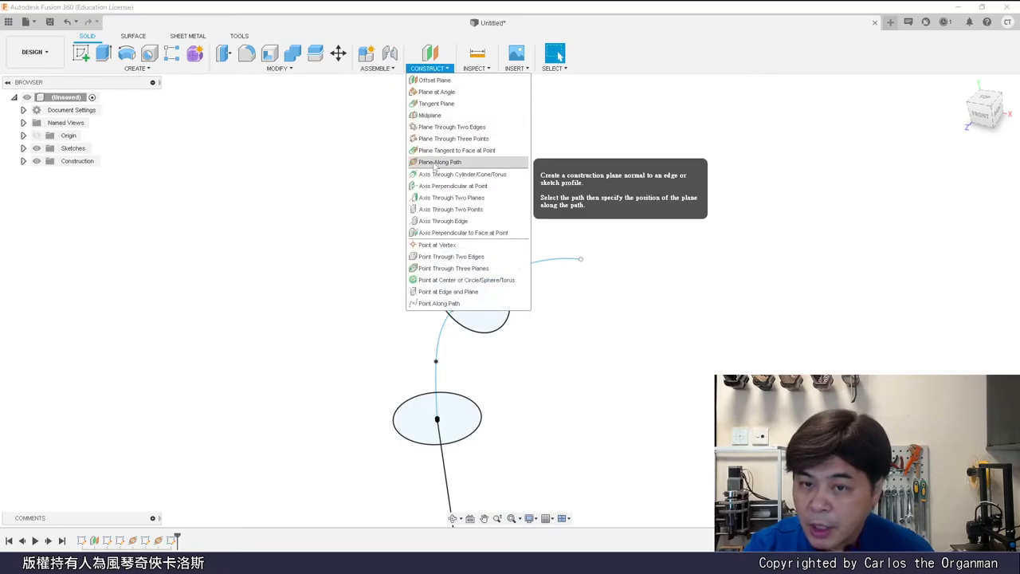
left_click(439, 161)
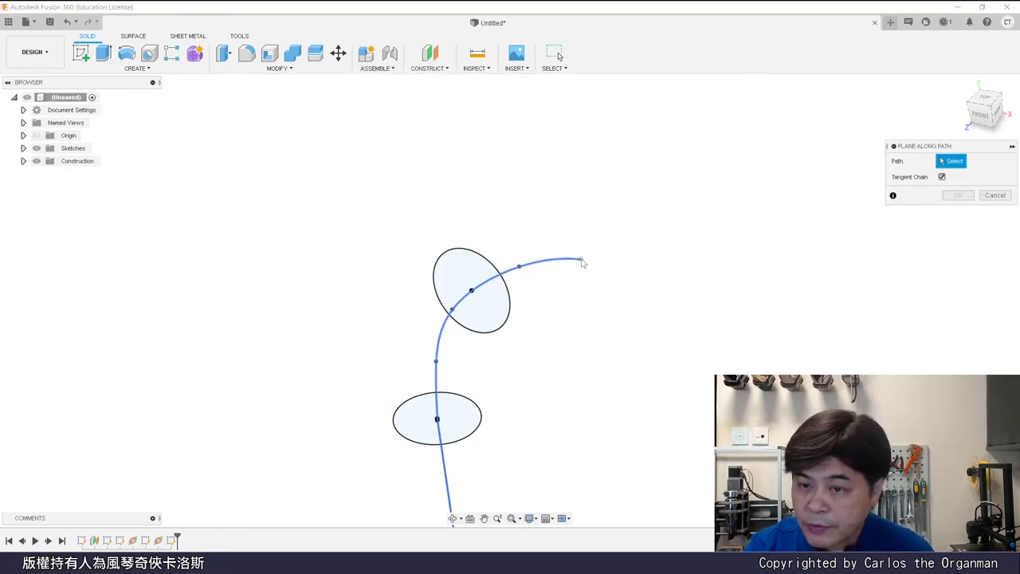
left_click(581, 261)
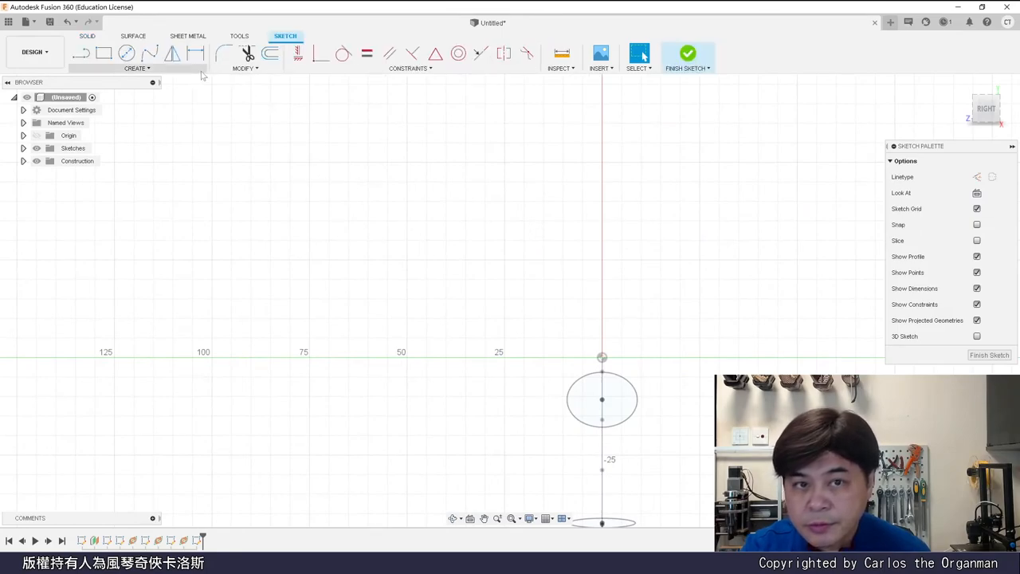
left_click(81, 53)
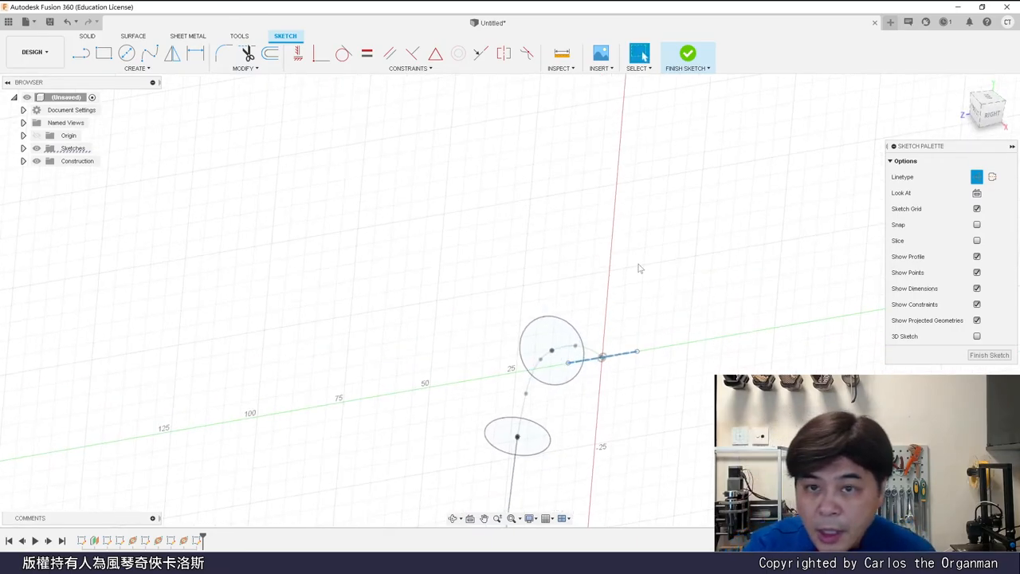
left_click(687, 56)
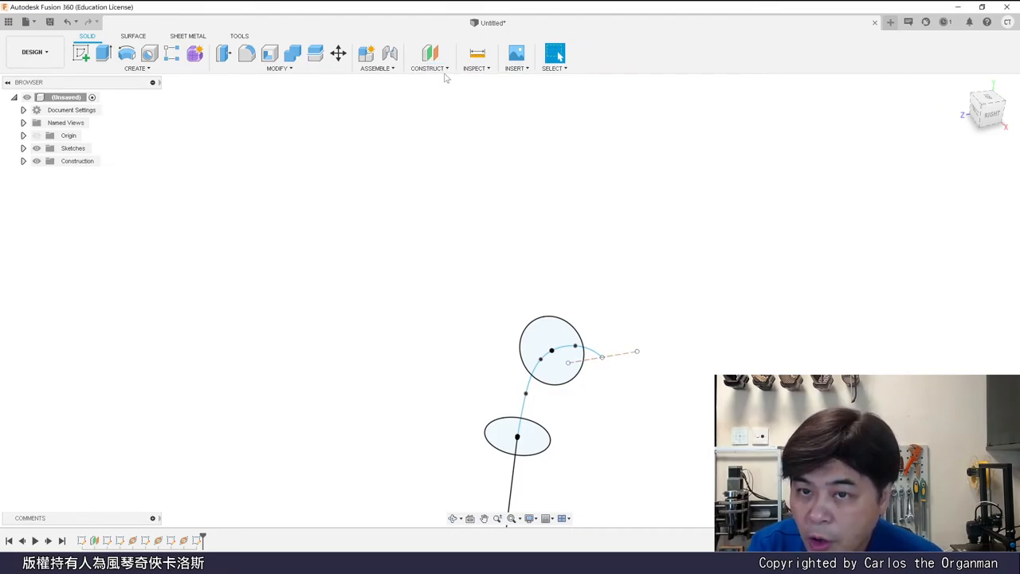
Create a plane at angle through the end line, tilted about 41.4 degrees
left_click(429, 54)
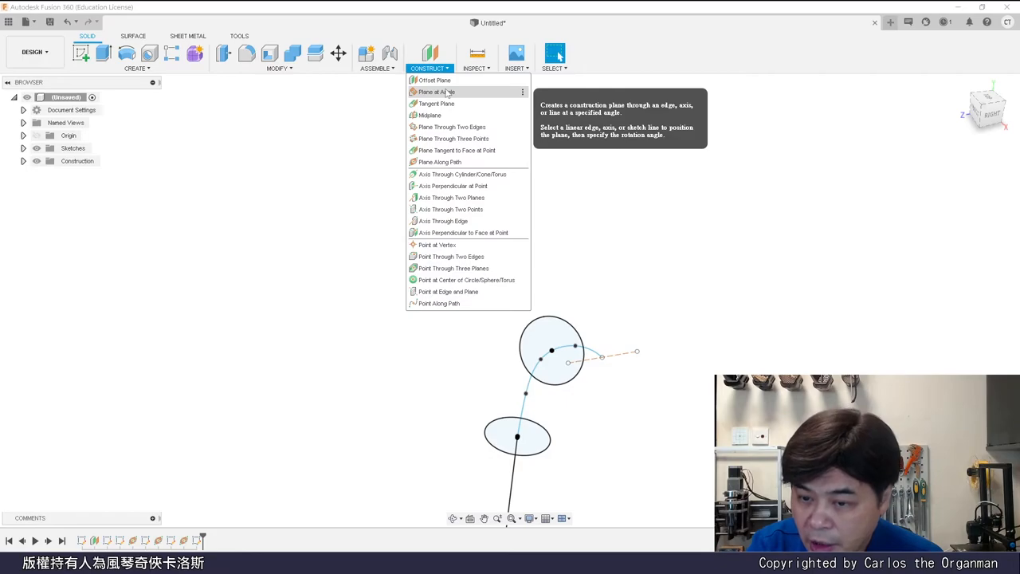
left_click(436, 91)
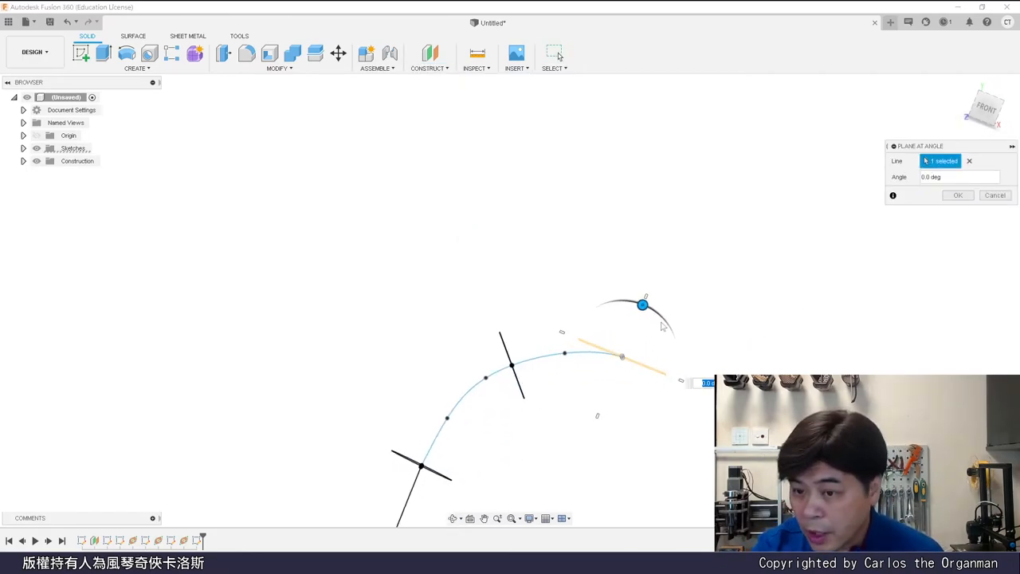
left_click_drag(643, 305, 671, 331)
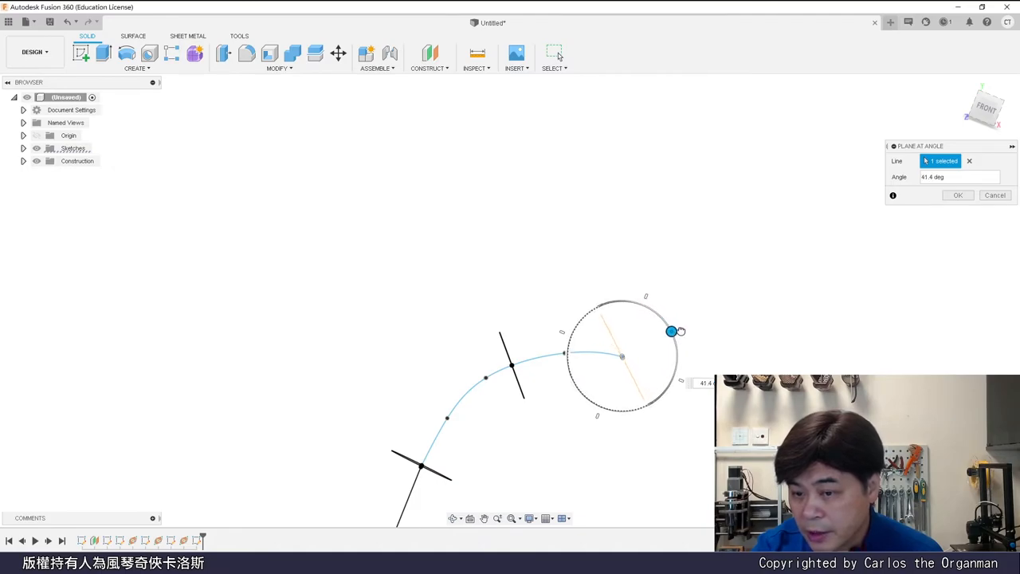
left_click_drag(672, 330, 674, 330)
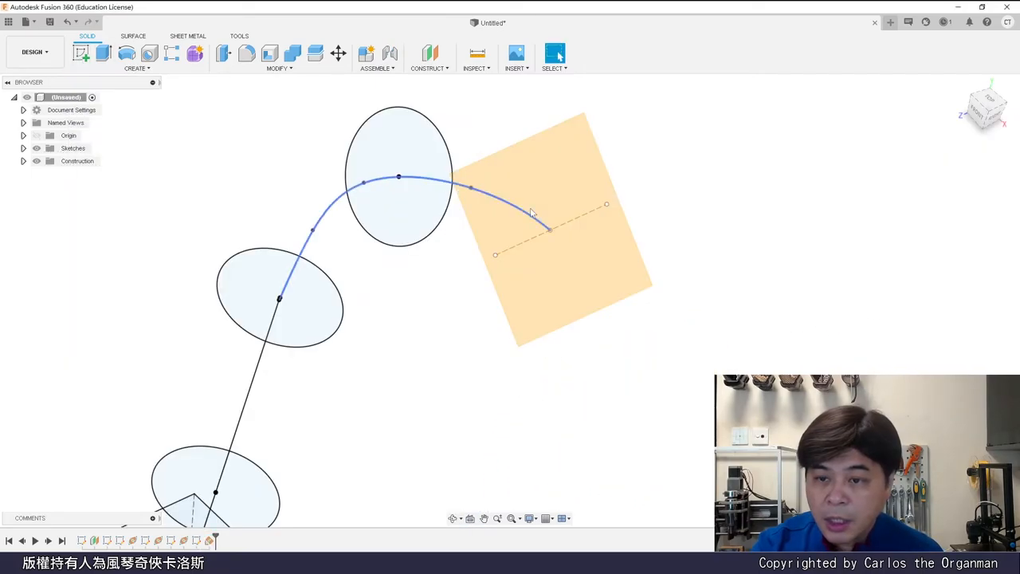
mouse_move(82, 53)
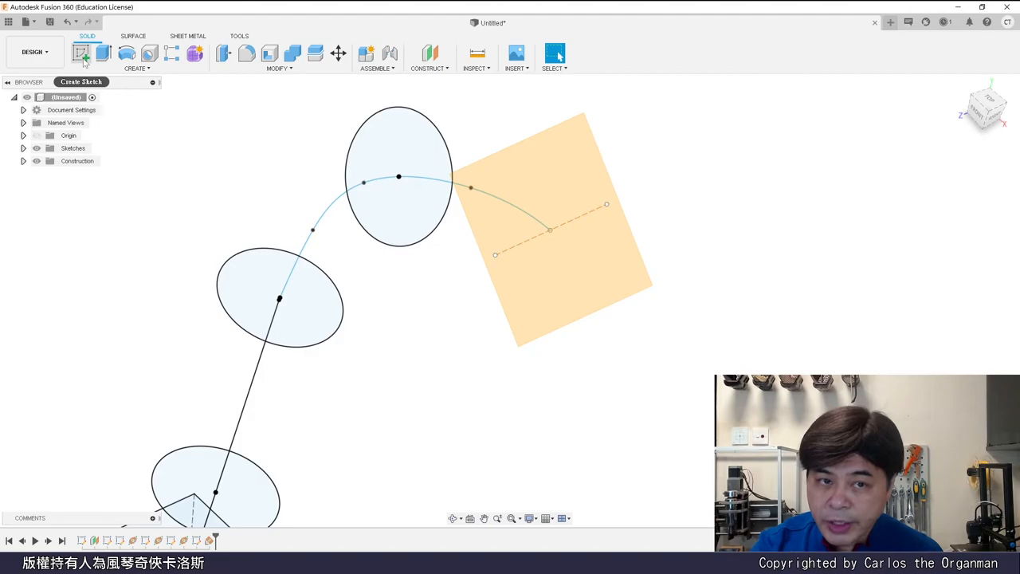
Start a new sketch on the angled plane at the spline's far end
left_click(81, 52)
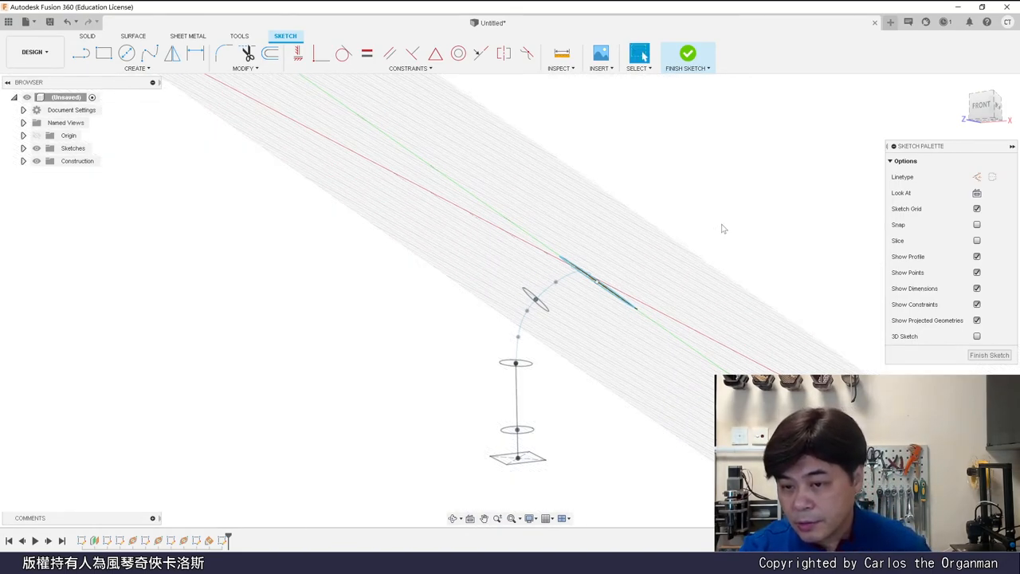
mouse_move(716, 277)
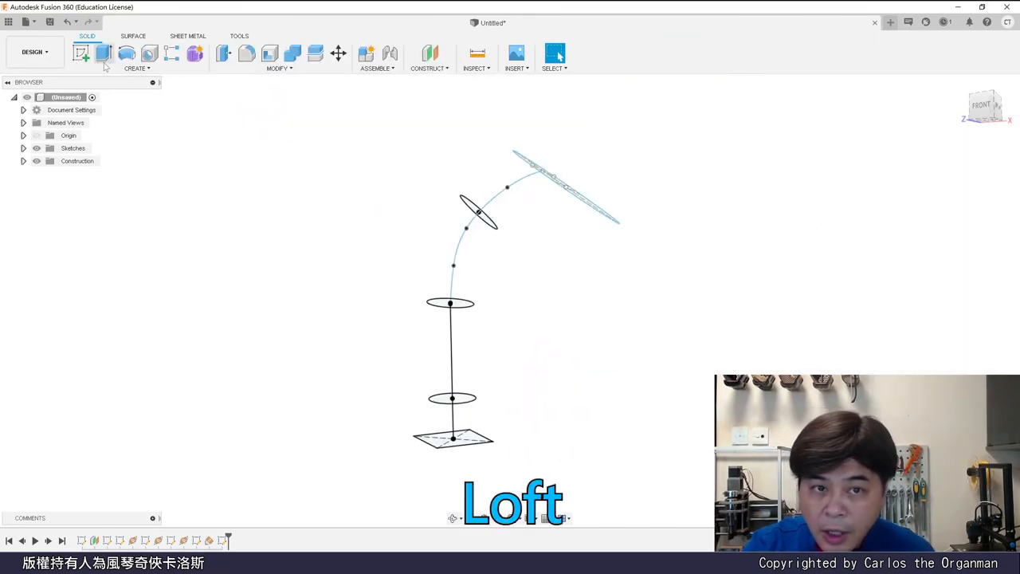
Start a loft with the base square and the next circle as profiles
left_click(136, 63)
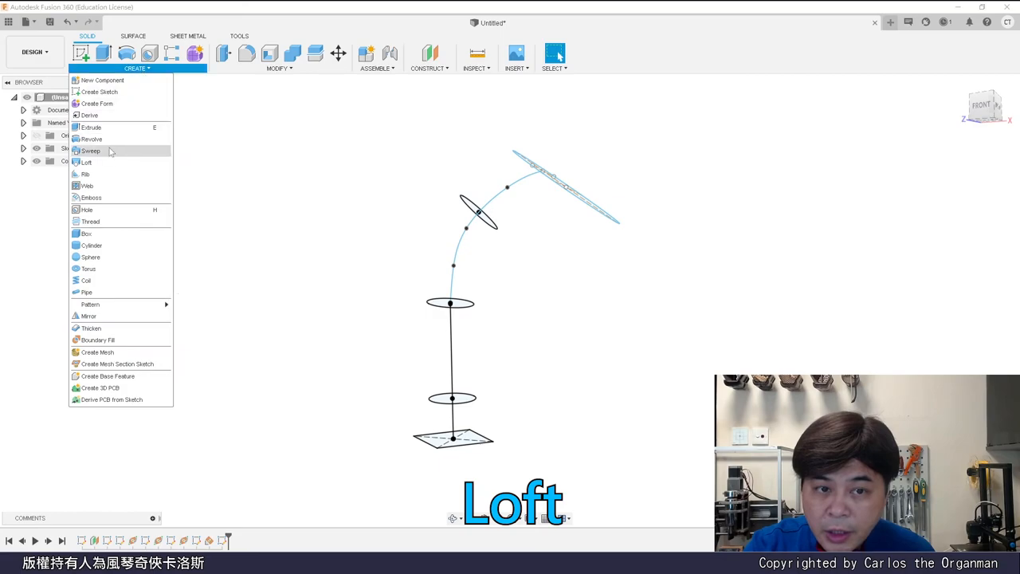
left_click(86, 161)
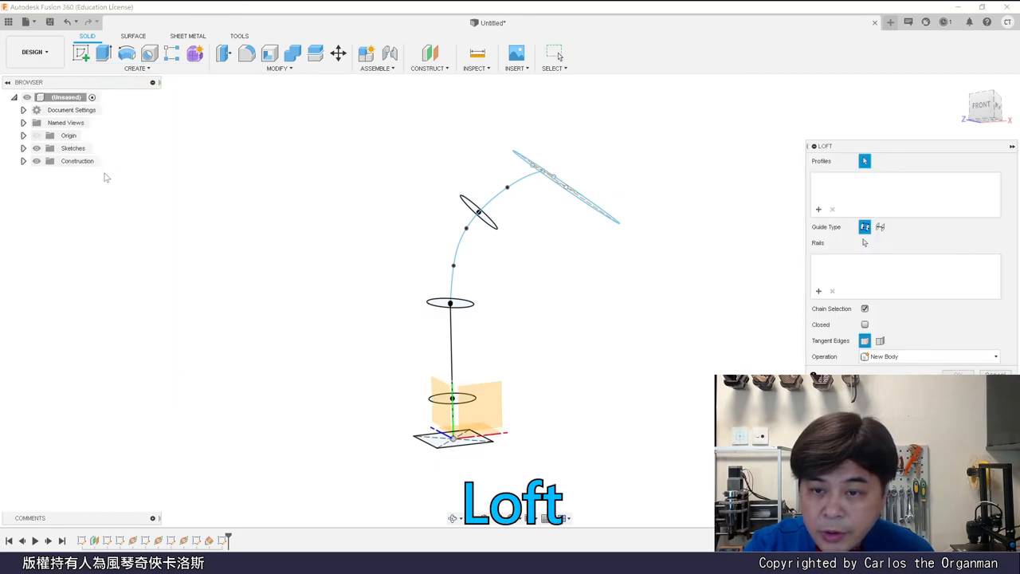
mouse_move(856, 195)
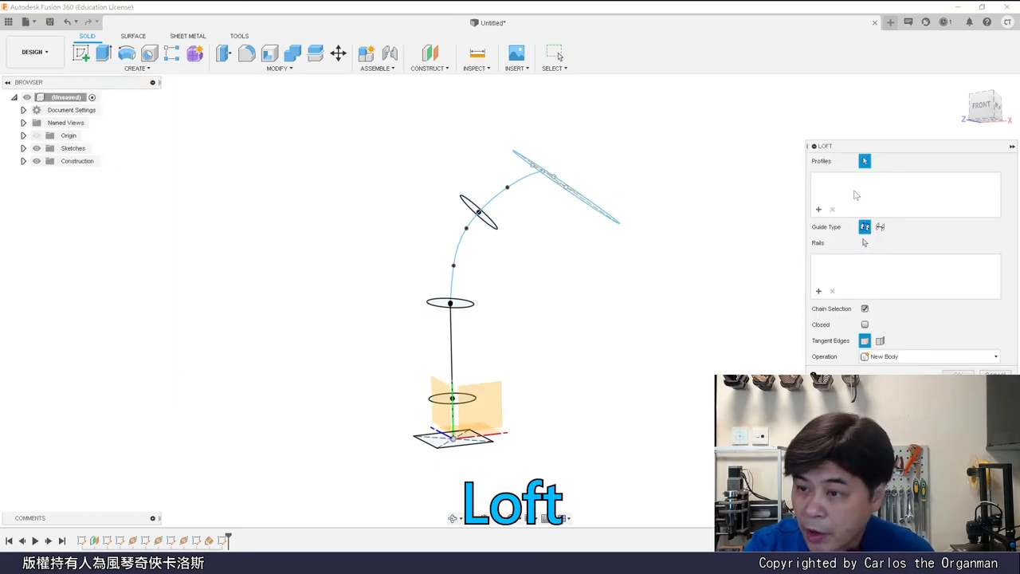
left_click(450, 398)
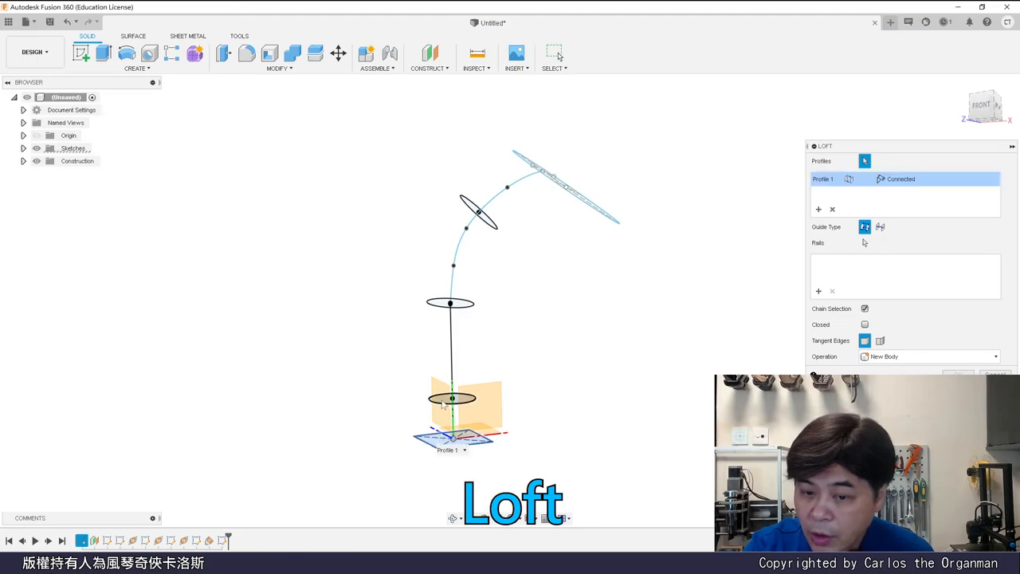
left_click(450, 303)
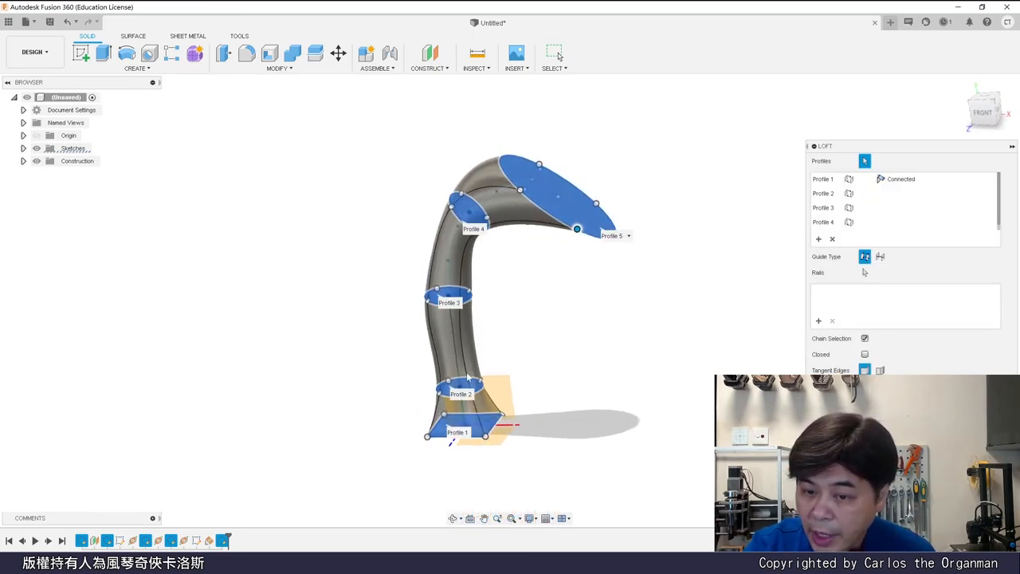
mouse_move(536, 357)
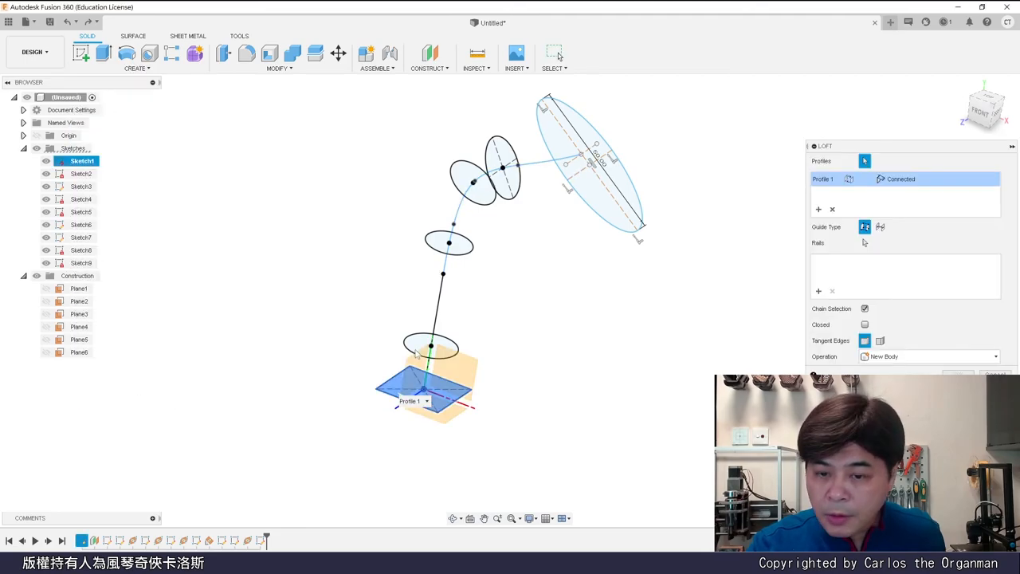
Add the first circle as the loft's second profile after the square
left_click(449, 243)
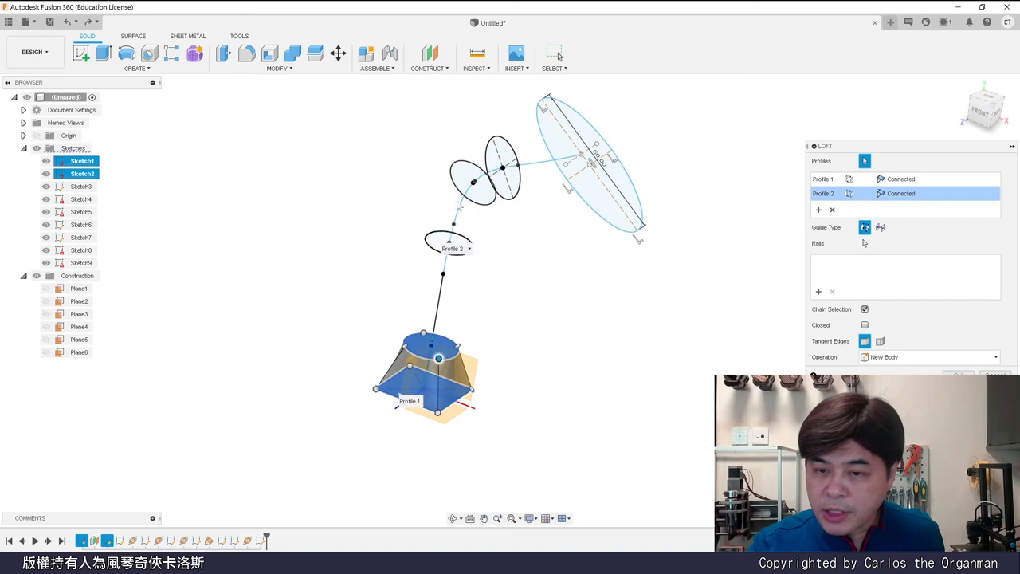